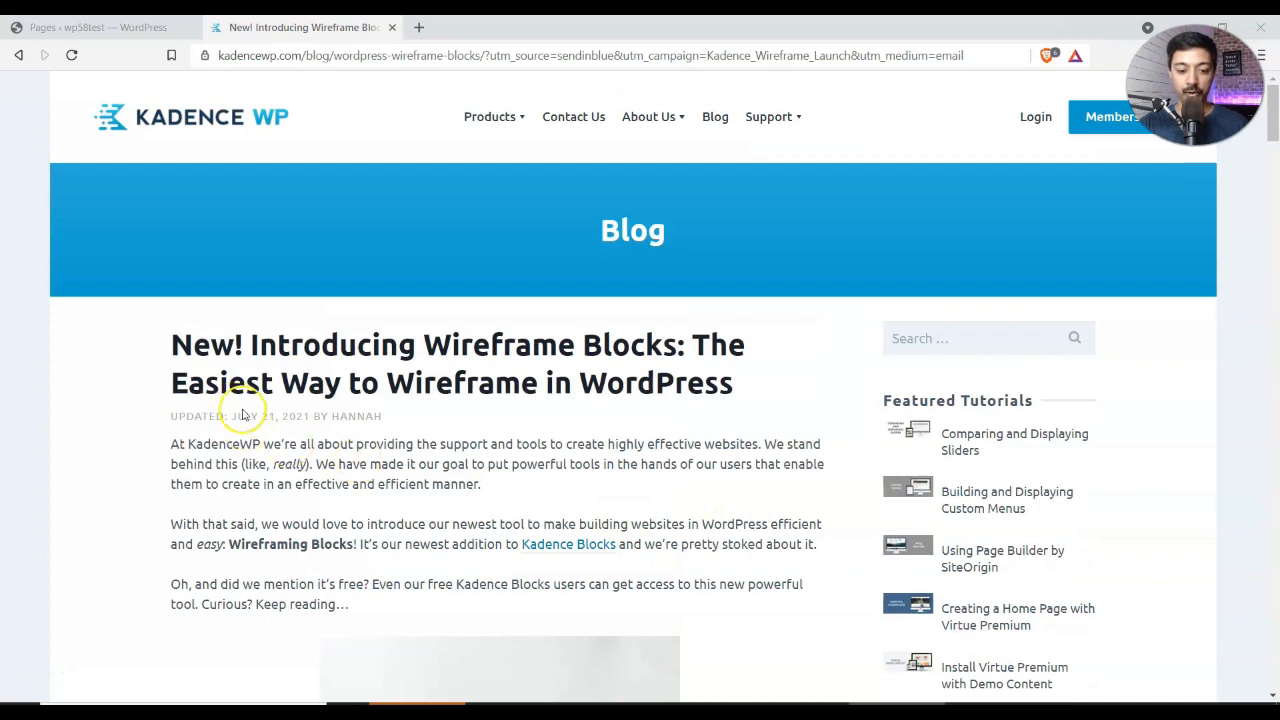
{"action": "mouse_move", "coordinate": [400, 382]}
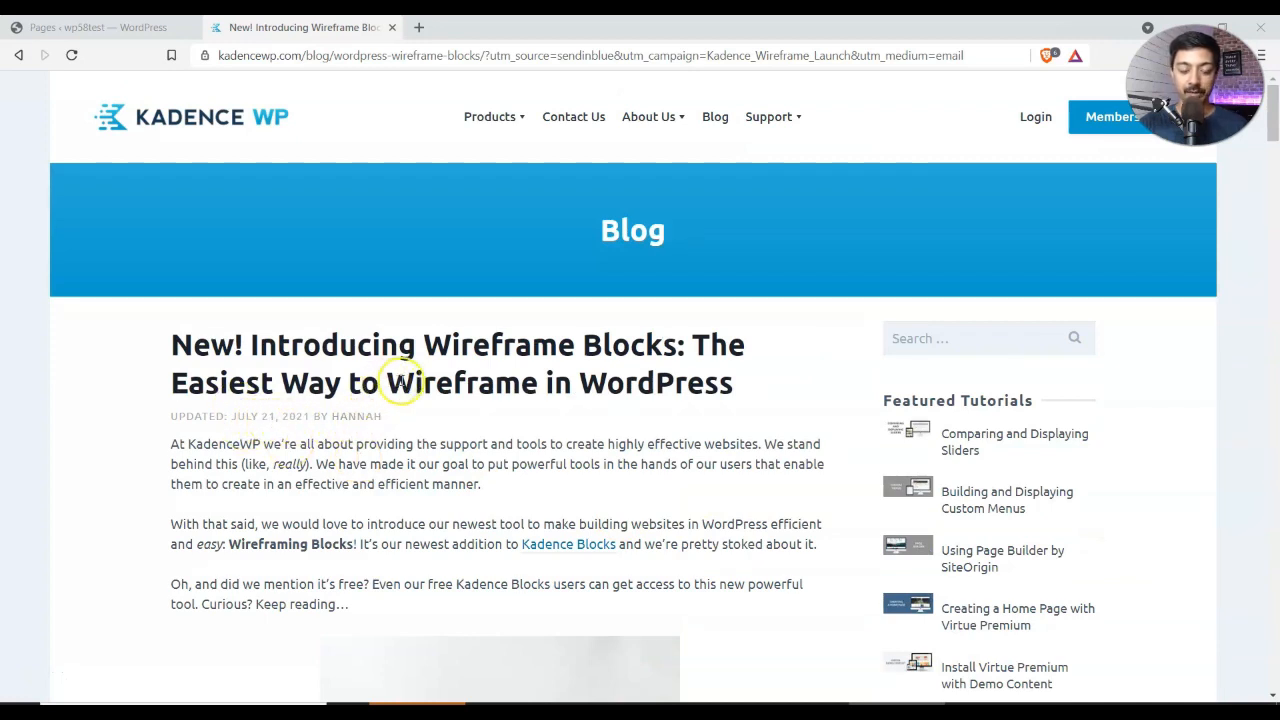
{"action": "mouse_move", "coordinate": [400, 382]}
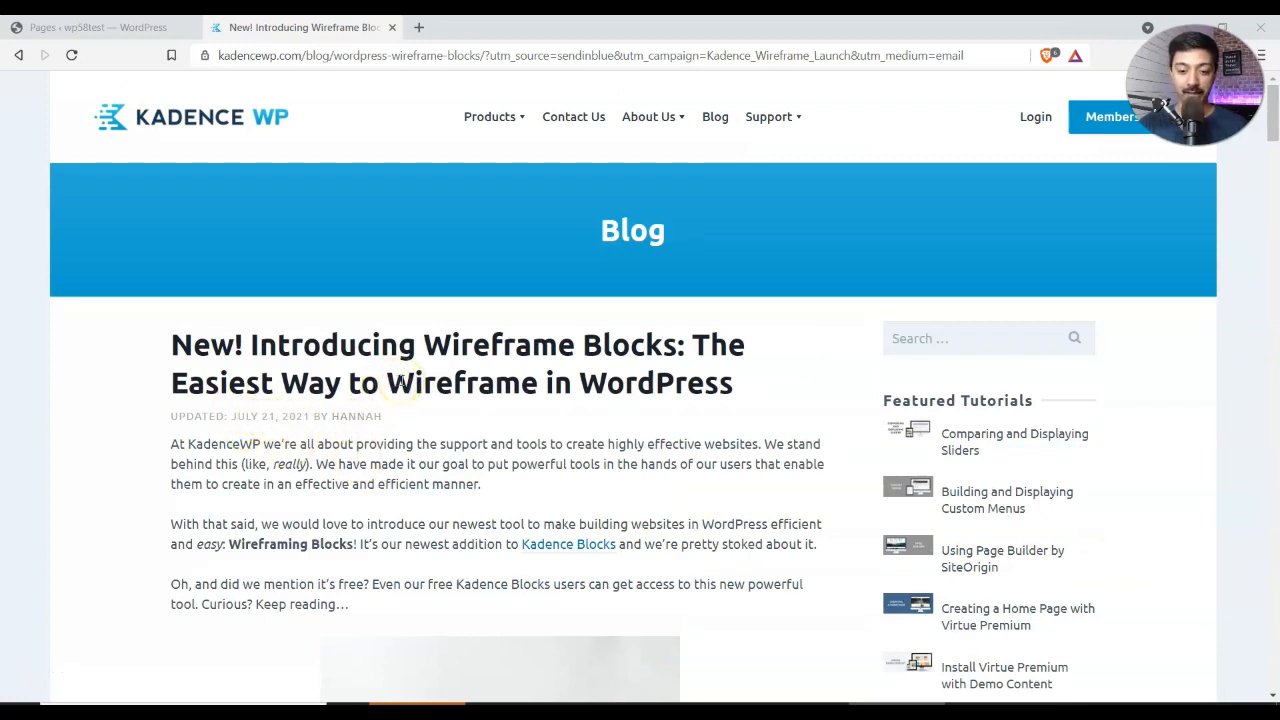
Step: Read through the Kadence Wireframe Blocks post, then return to the site's All Pages list
{"action": "scroll", "scroll_direction": "down", "scroll_amount": 3}
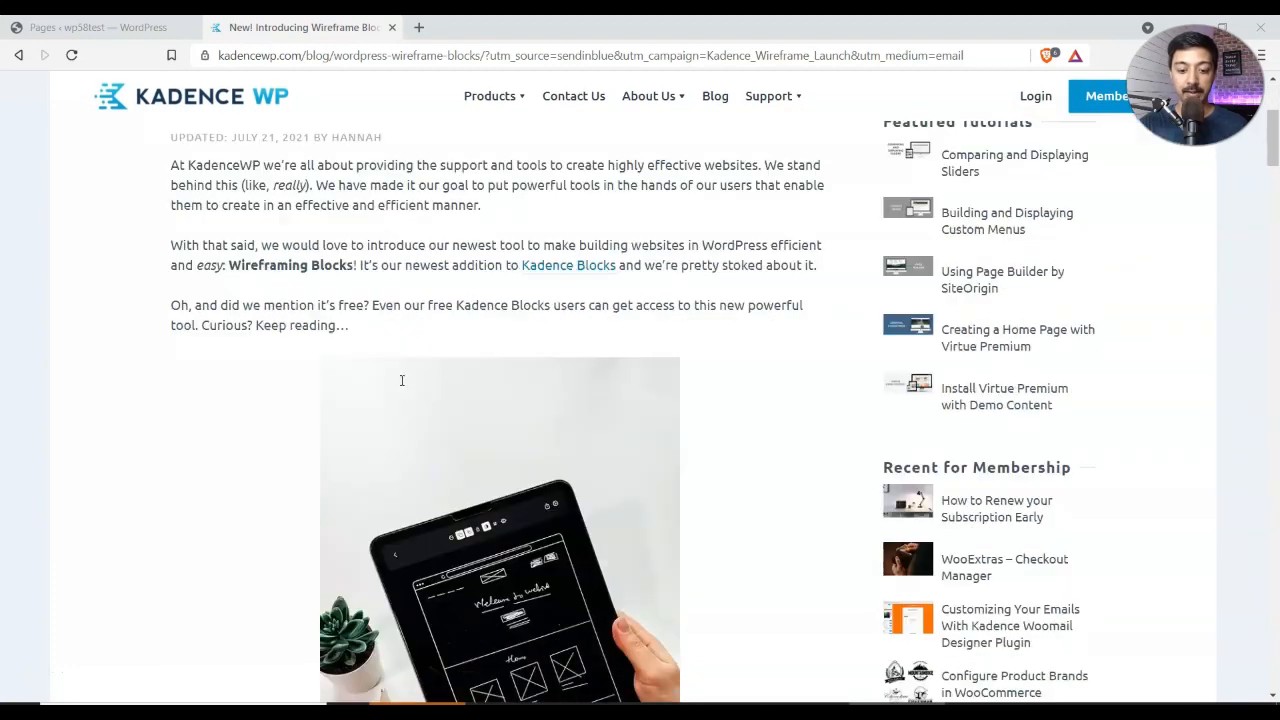
{"action": "scroll", "scroll_direction": "down", "scroll_amount": 3}
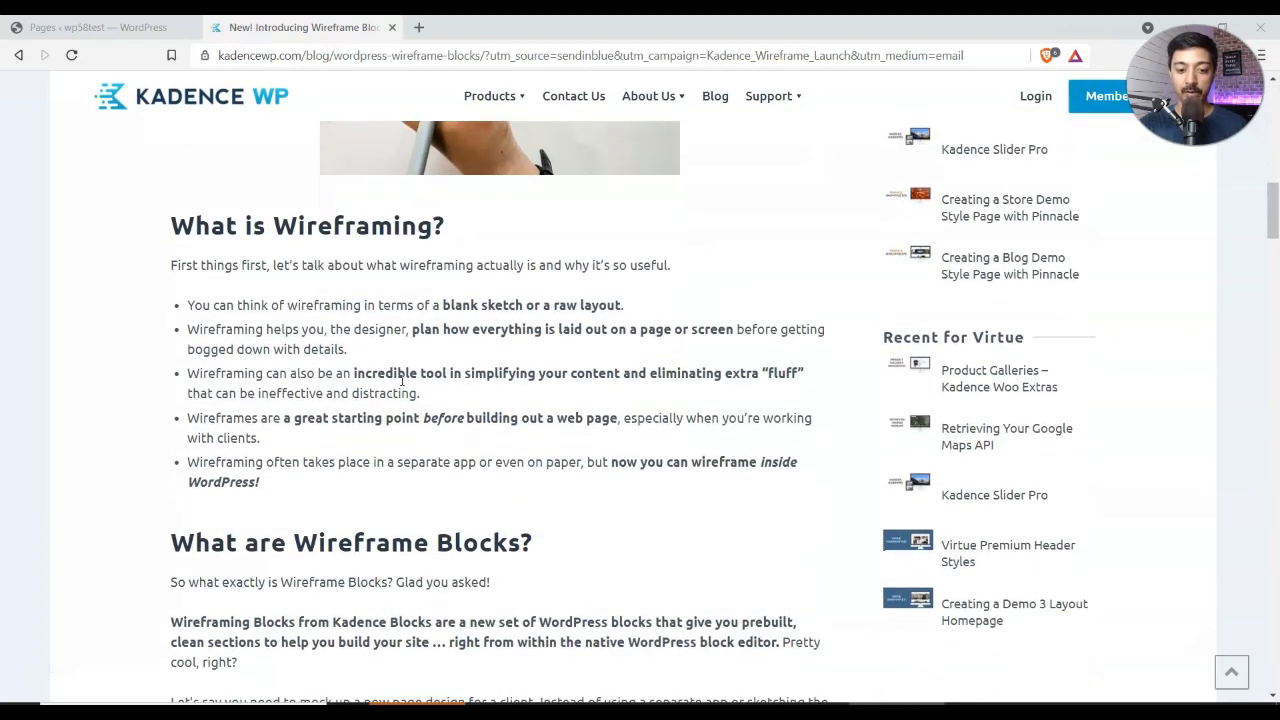
{"action": "scroll", "scroll_direction": "down", "scroll_amount": 3}
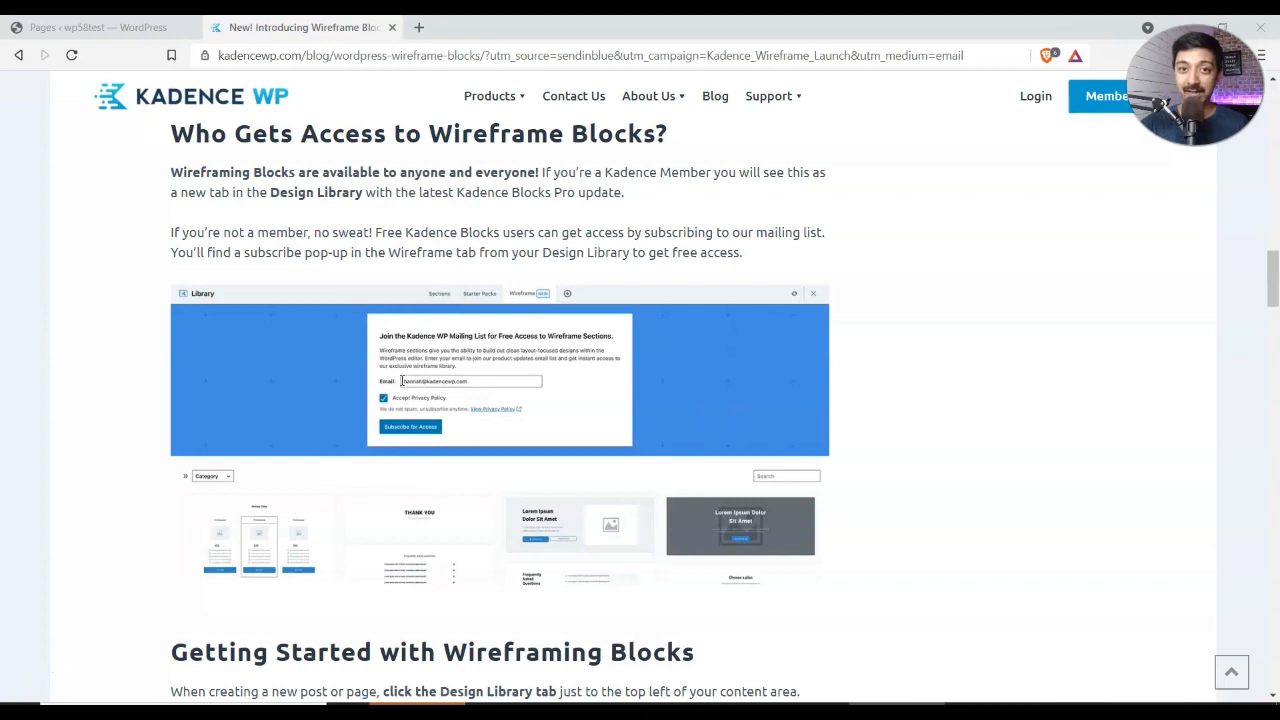
{"action": "left_click", "coordinate": [95, 27]}
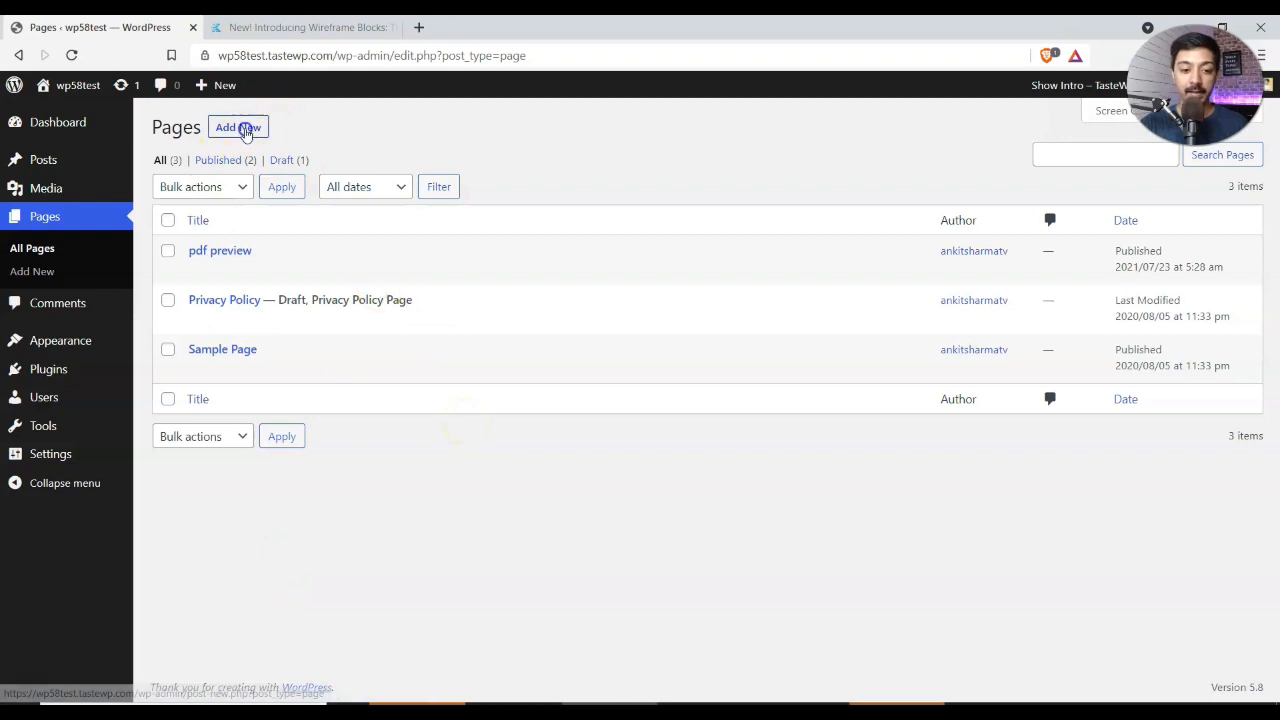
Step: Create a new page titled 'Home' and bring up the Kadence Design Library
{"action": "left_click", "coordinate": [238, 127]}
{"action": "type", "text": "Ho"}
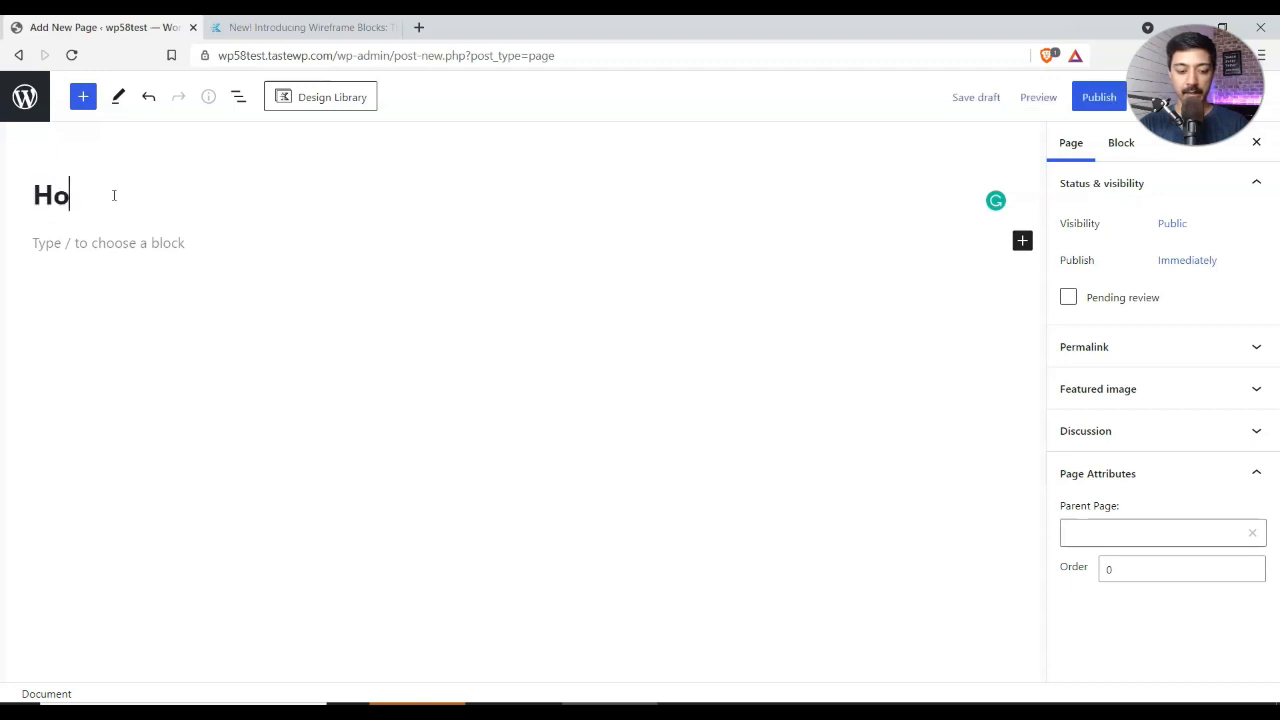
{"action": "type", "text": "me"}
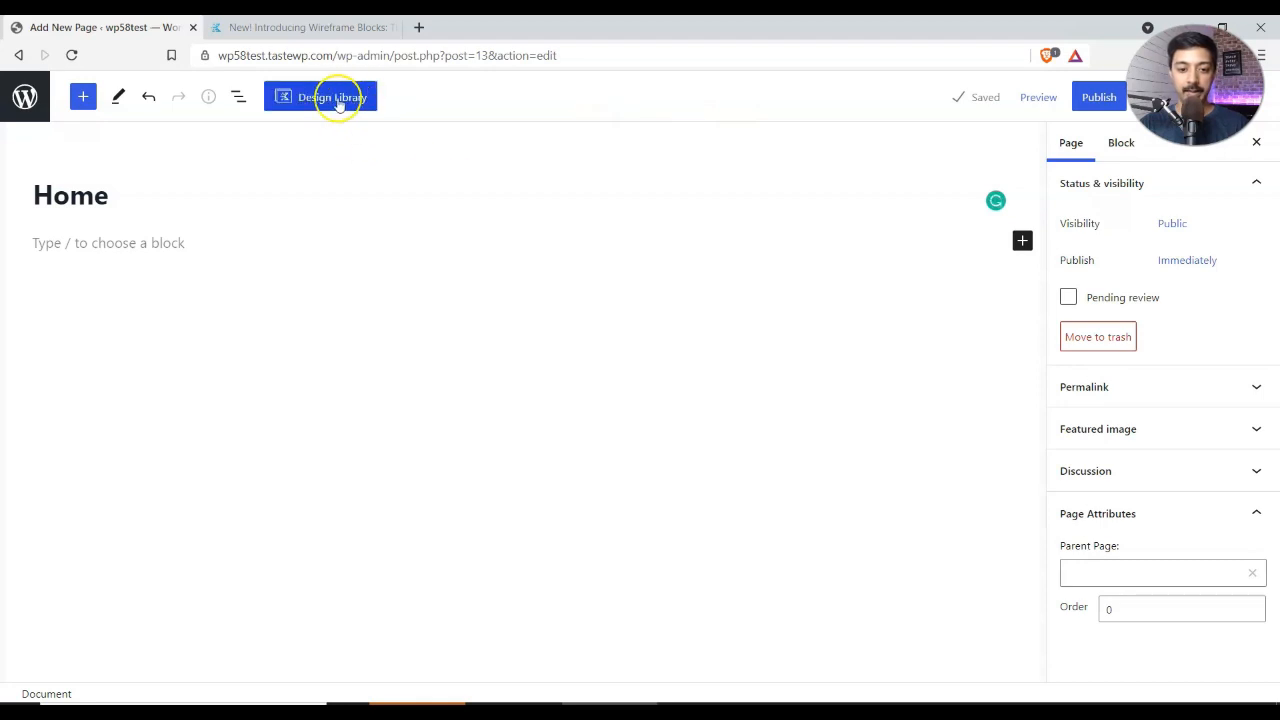
{"action": "left_click", "coordinate": [332, 97]}
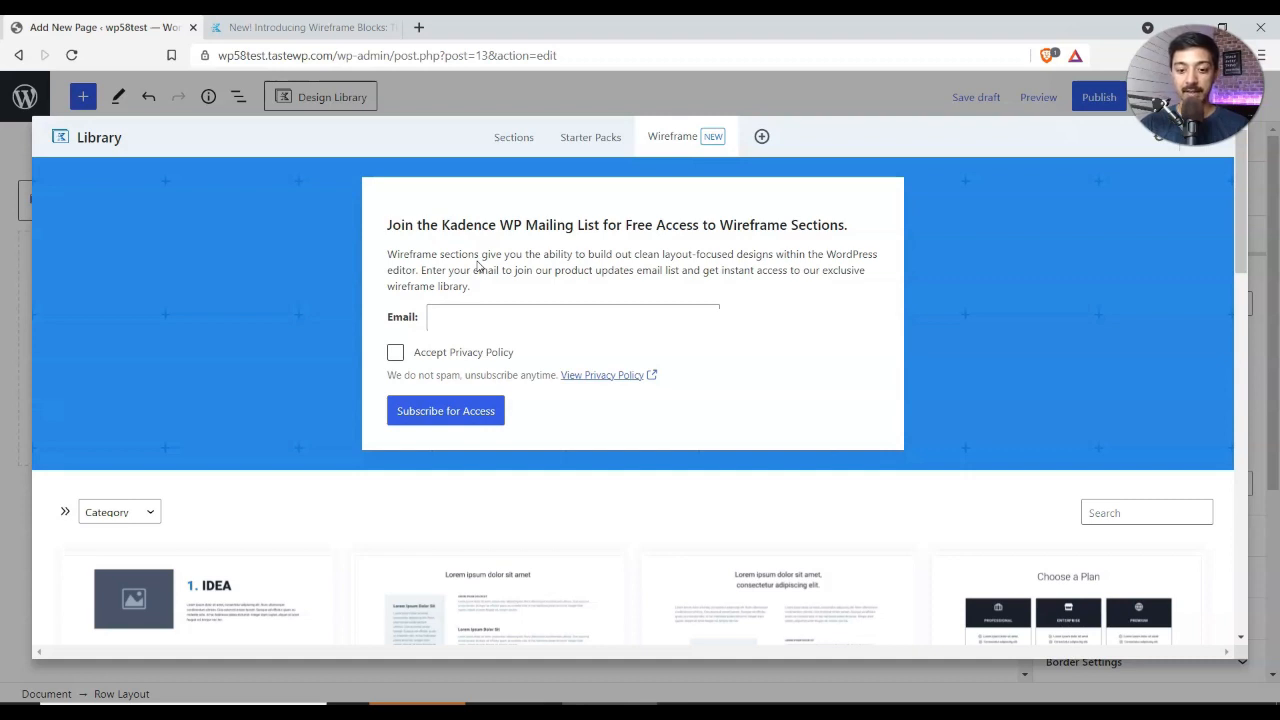
Step: Accept the privacy policy and subscribe for free wireframe section access
{"action": "left_click", "coordinate": [395, 352]}
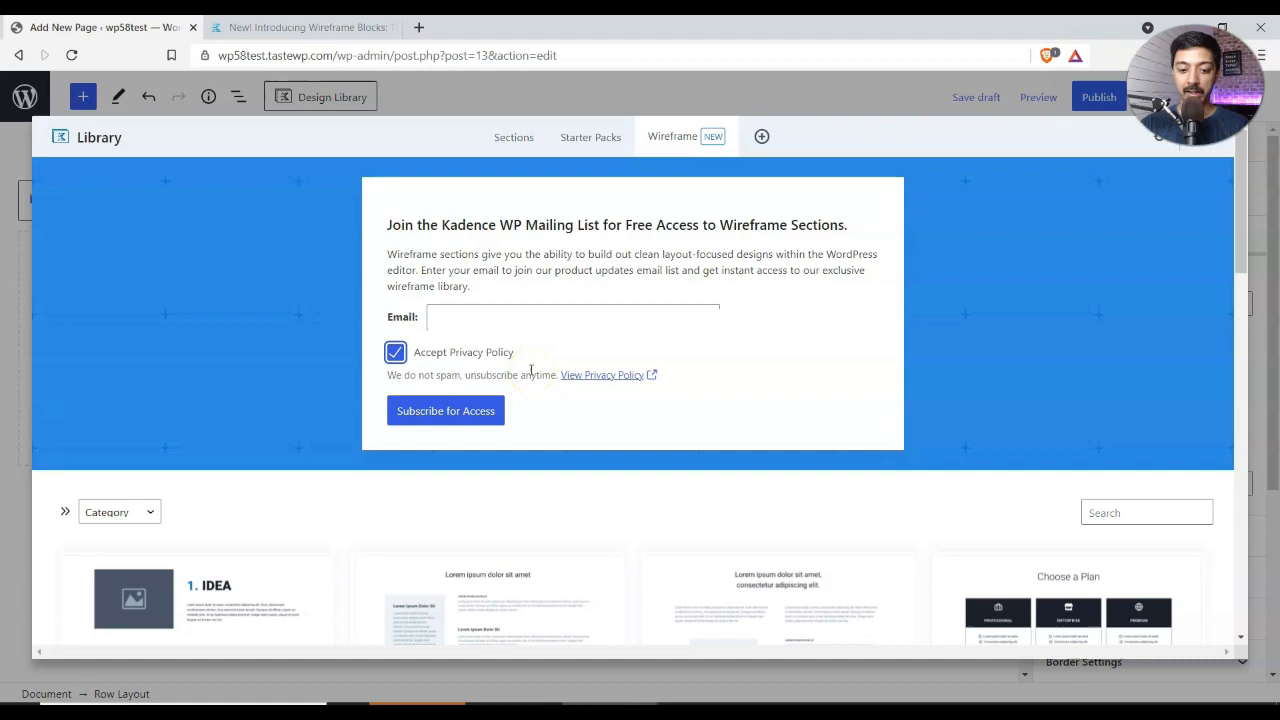
{"action": "left_click", "coordinate": [445, 411]}
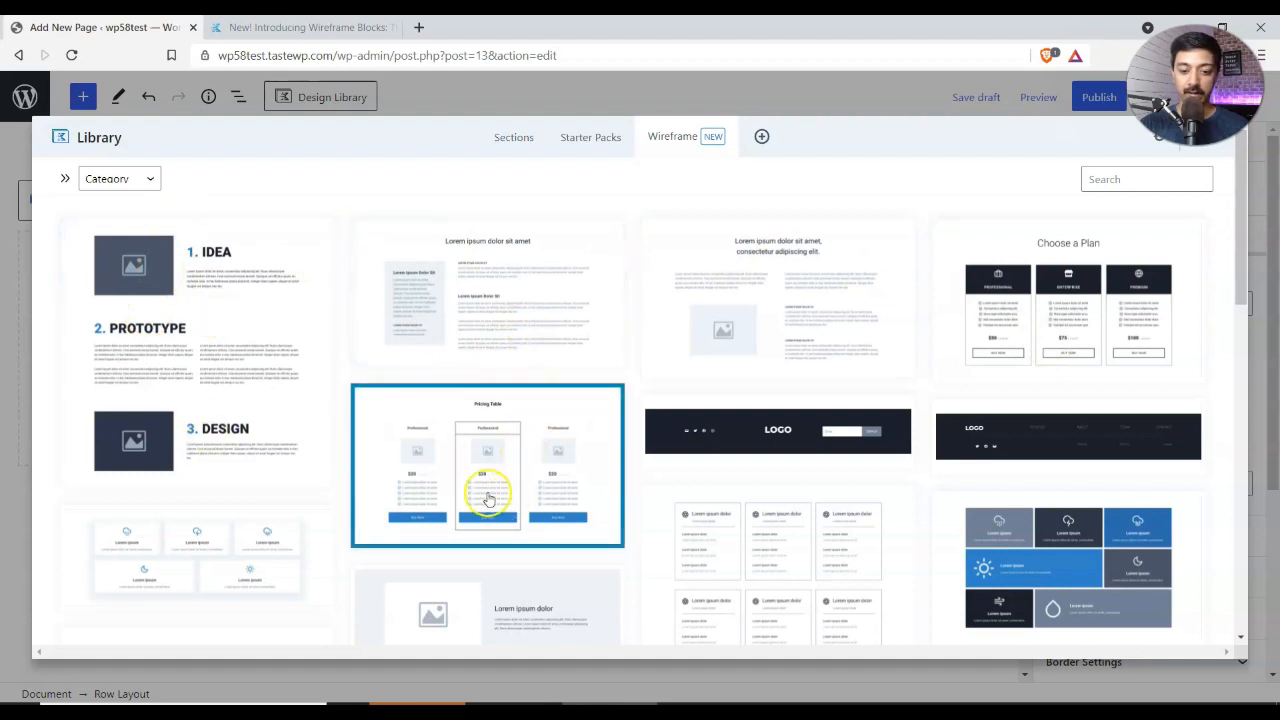
Step: Insert the dark 'Lorem Ipsum Dolor Sit Amet' hero section with its Let's get started button
{"action": "scroll", "scroll_direction": "down", "scroll_amount": 3}
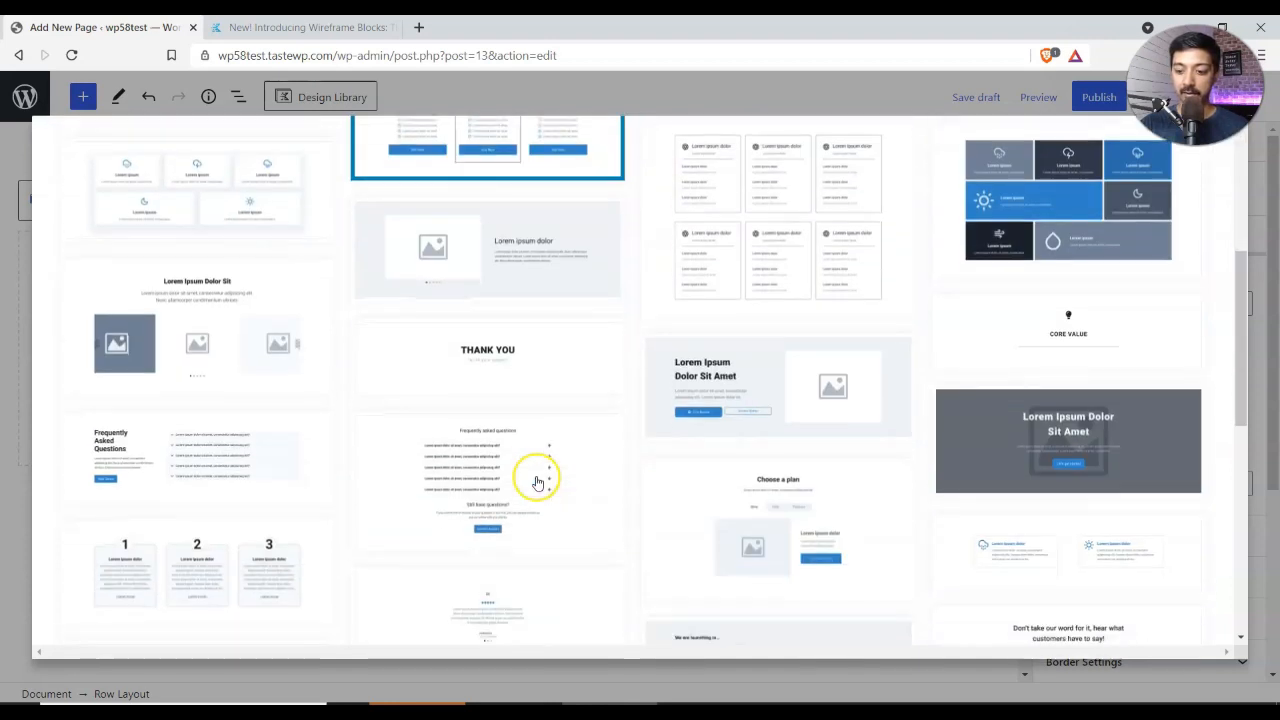
{"action": "mouse_move", "coordinate": [1097, 471]}
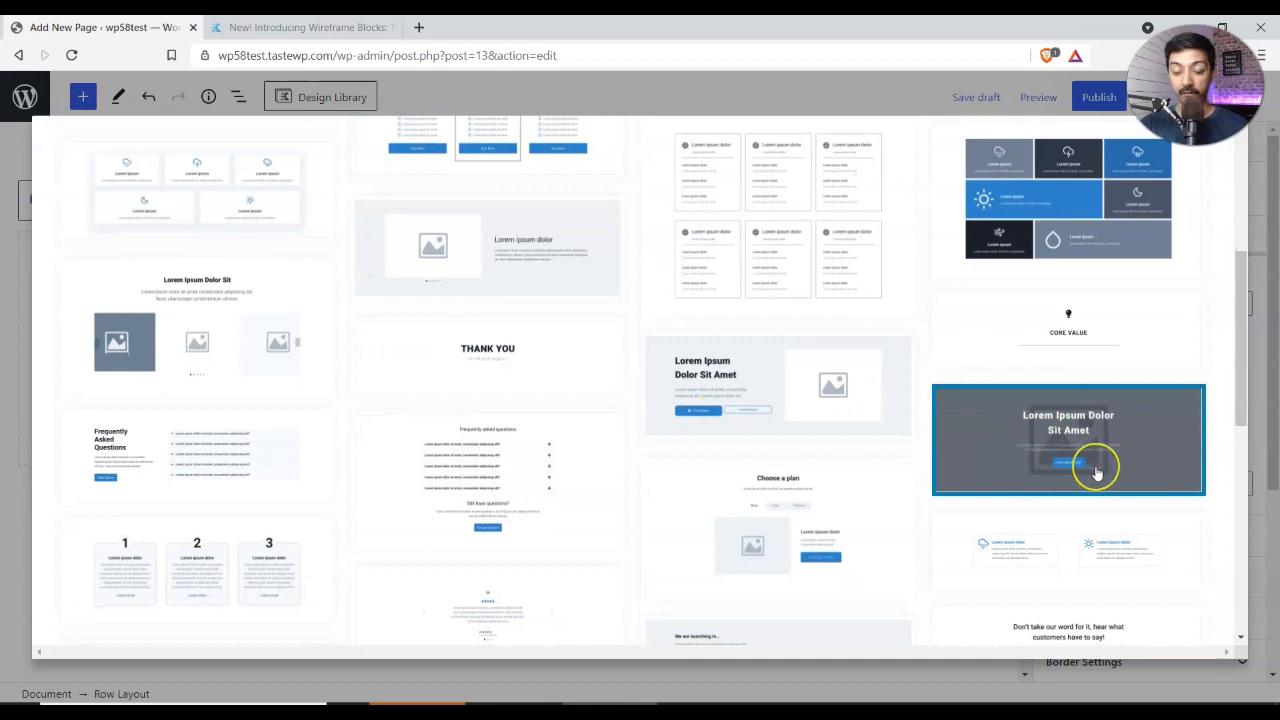
{"action": "scroll", "scroll_direction": "down", "scroll_amount": 3}
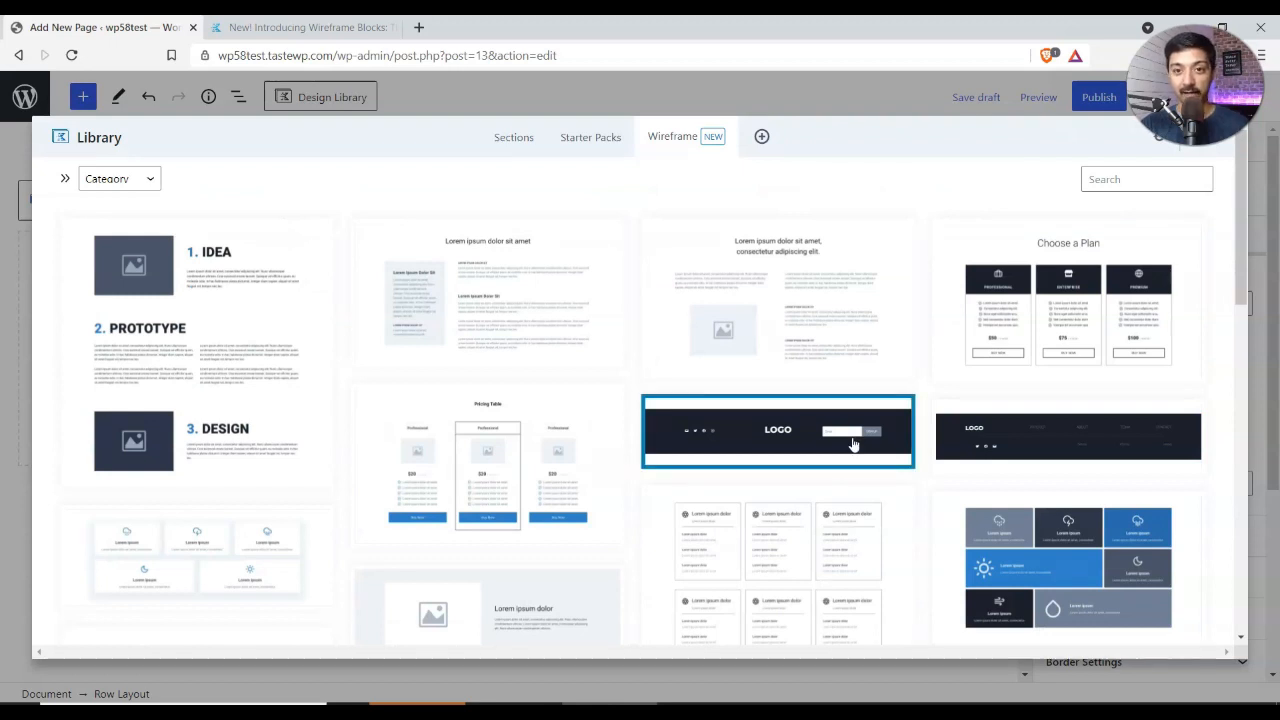
{"action": "mouse_move", "coordinate": [980, 446]}
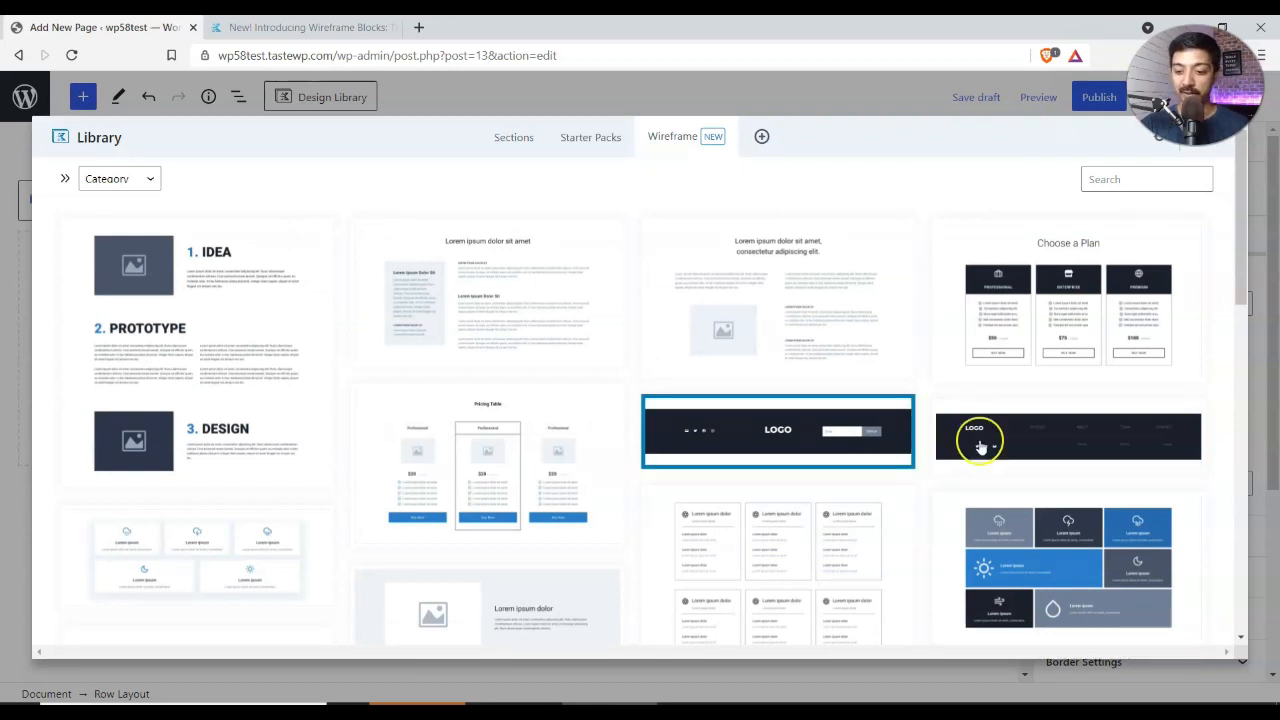
{"action": "scroll", "scroll_direction": "down", "scroll_amount": 3}
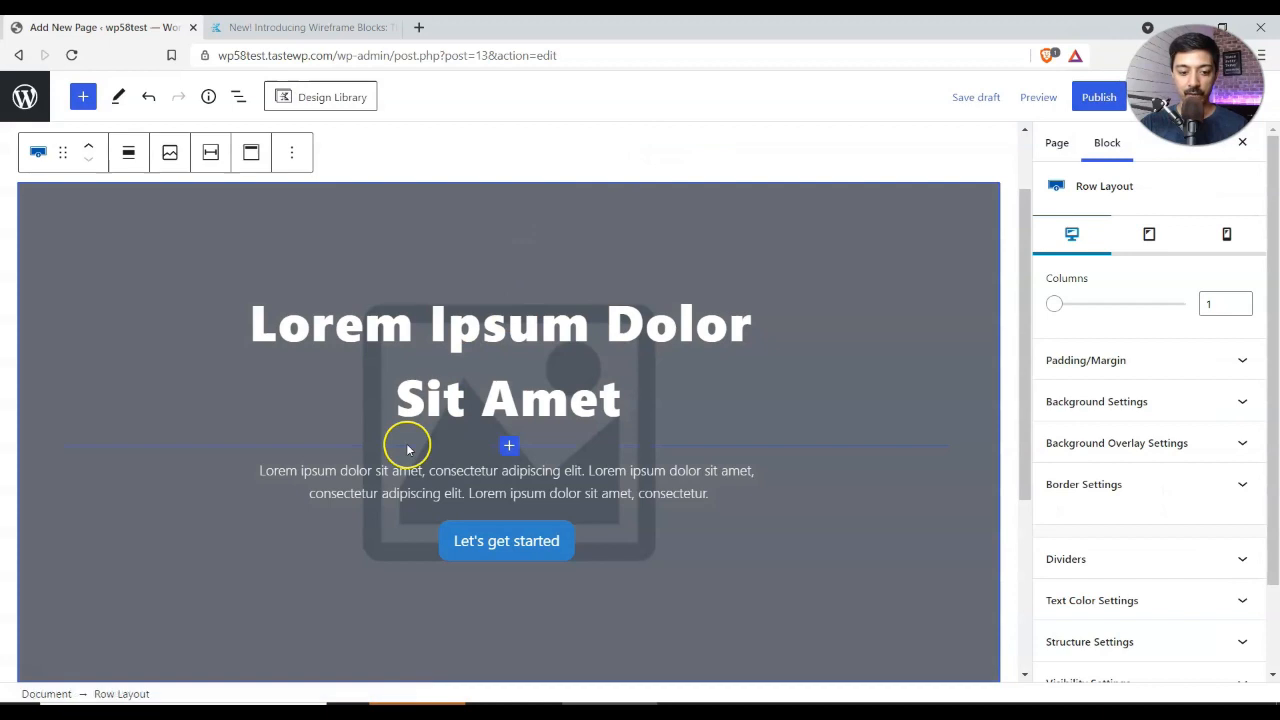
Step: Add the three-column text section below the hero and start adding the next section
{"action": "scroll", "scroll_direction": "down", "scroll_amount": 3}
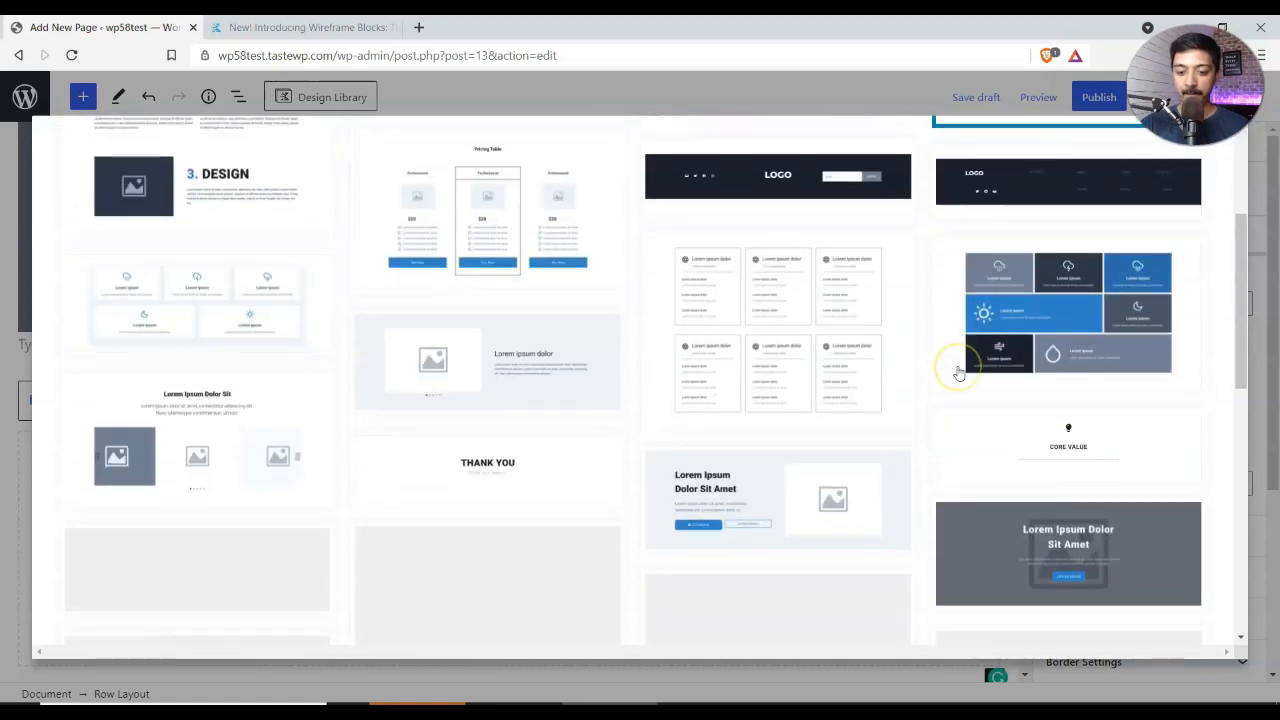
{"action": "scroll", "scroll_direction": "down", "scroll_amount": 3}
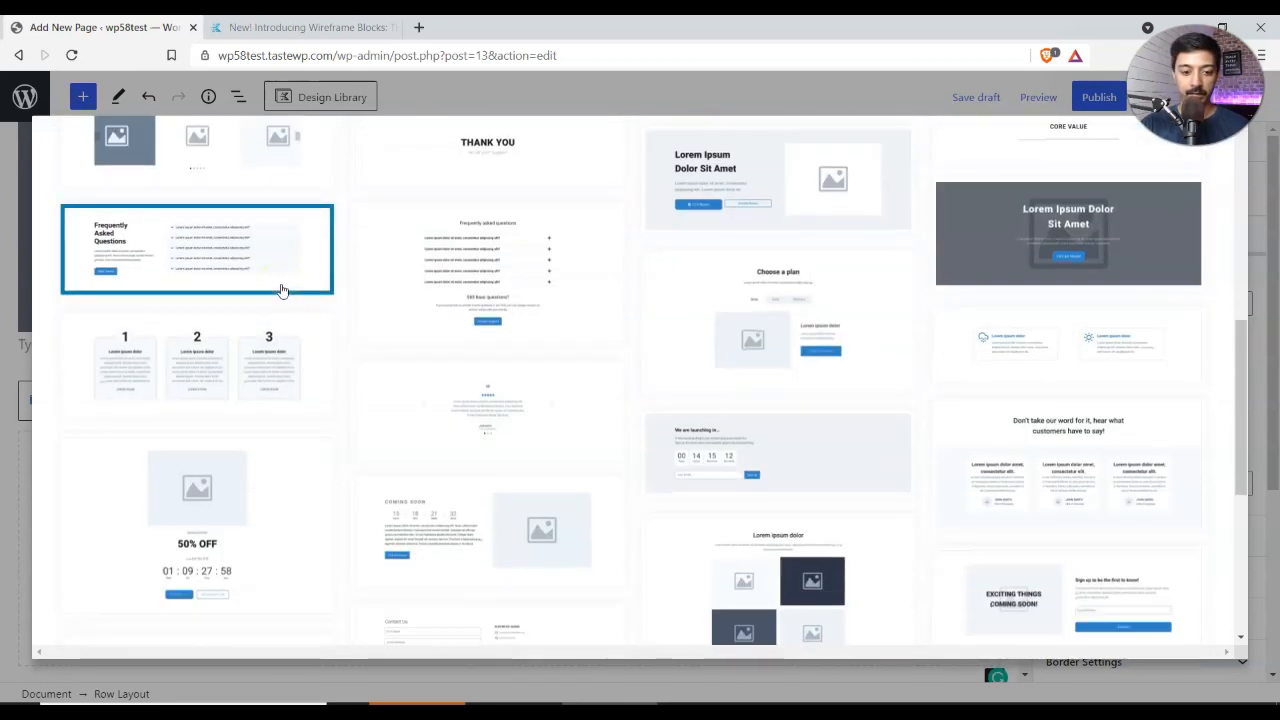
{"action": "scroll", "scroll_direction": "down", "scroll_amount": 3}
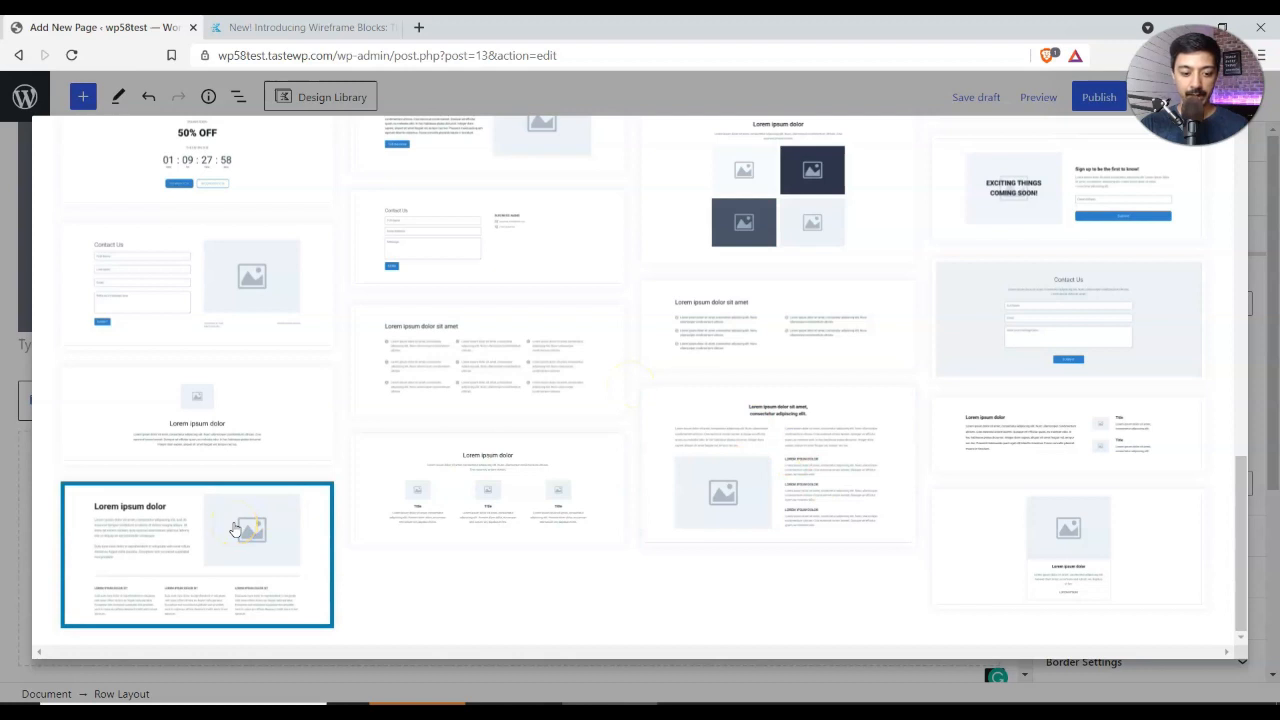
{"action": "left_click", "coordinate": [197, 555]}
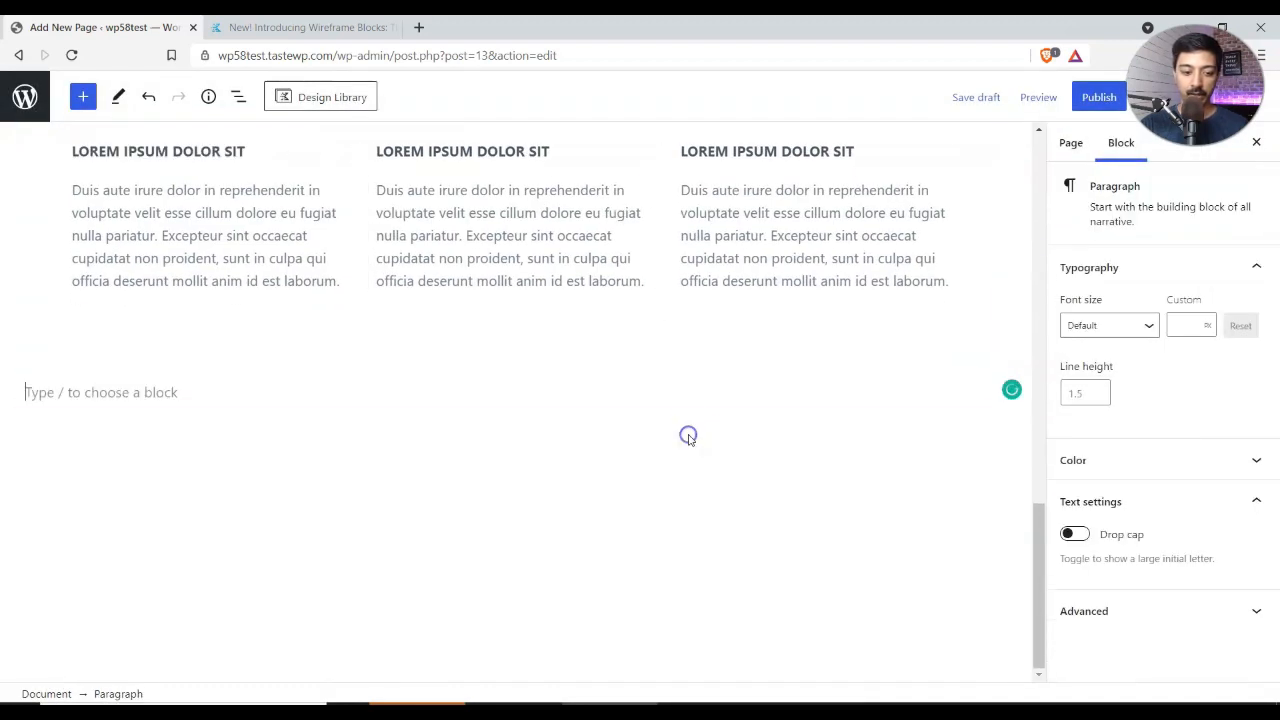
{"action": "left_click", "coordinate": [320, 97]}
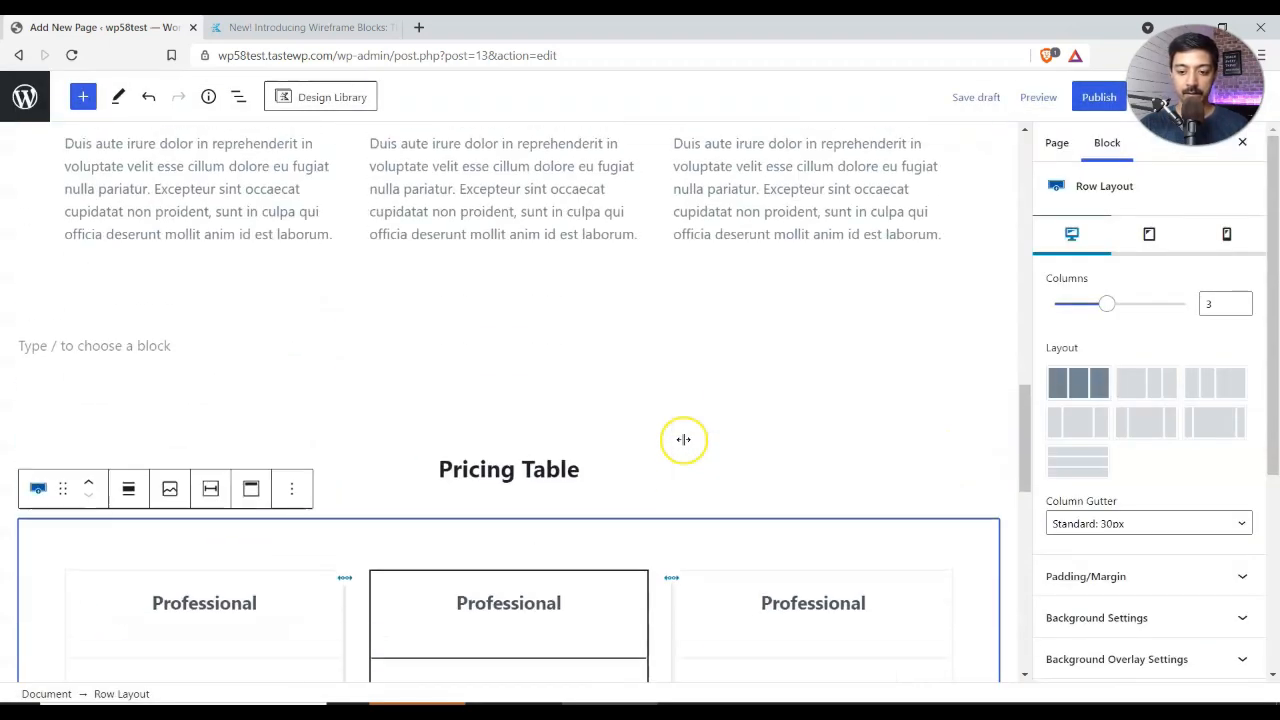
Step: Publish the Home page and open its live version in a new tab
{"action": "left_click", "coordinate": [1099, 96]}
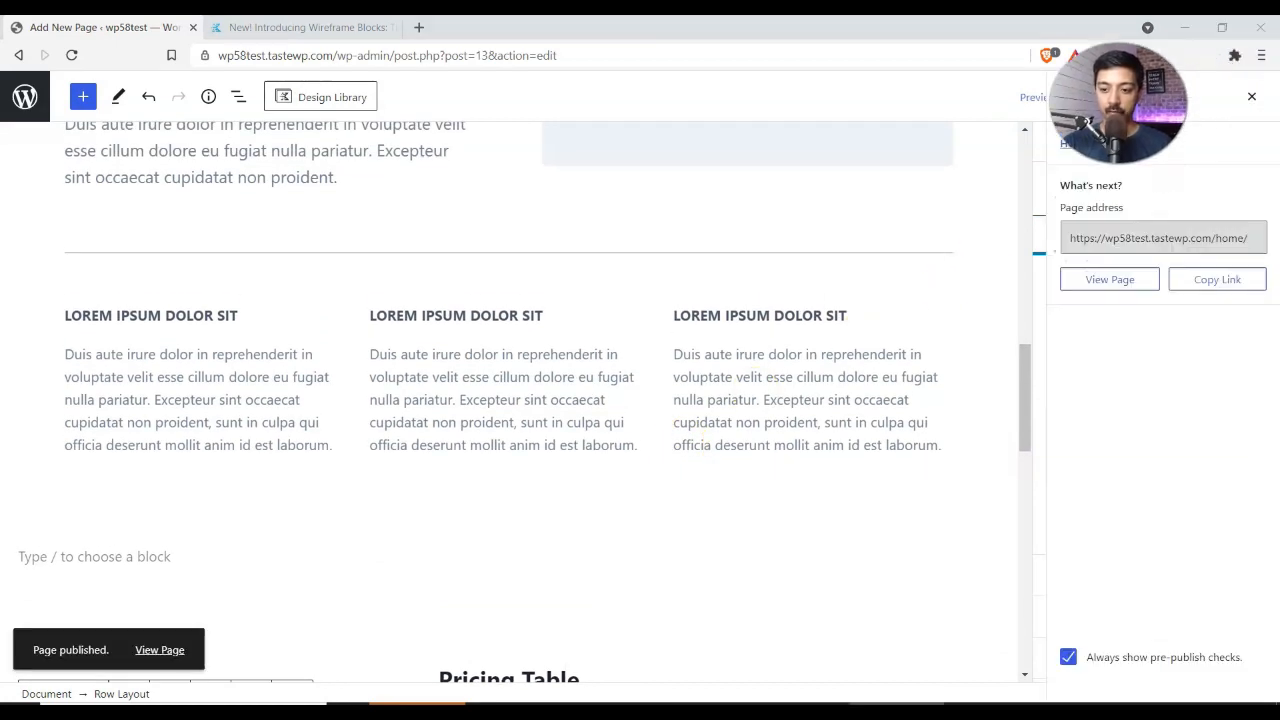
{"action": "right_click", "coordinate": [1109, 279]}
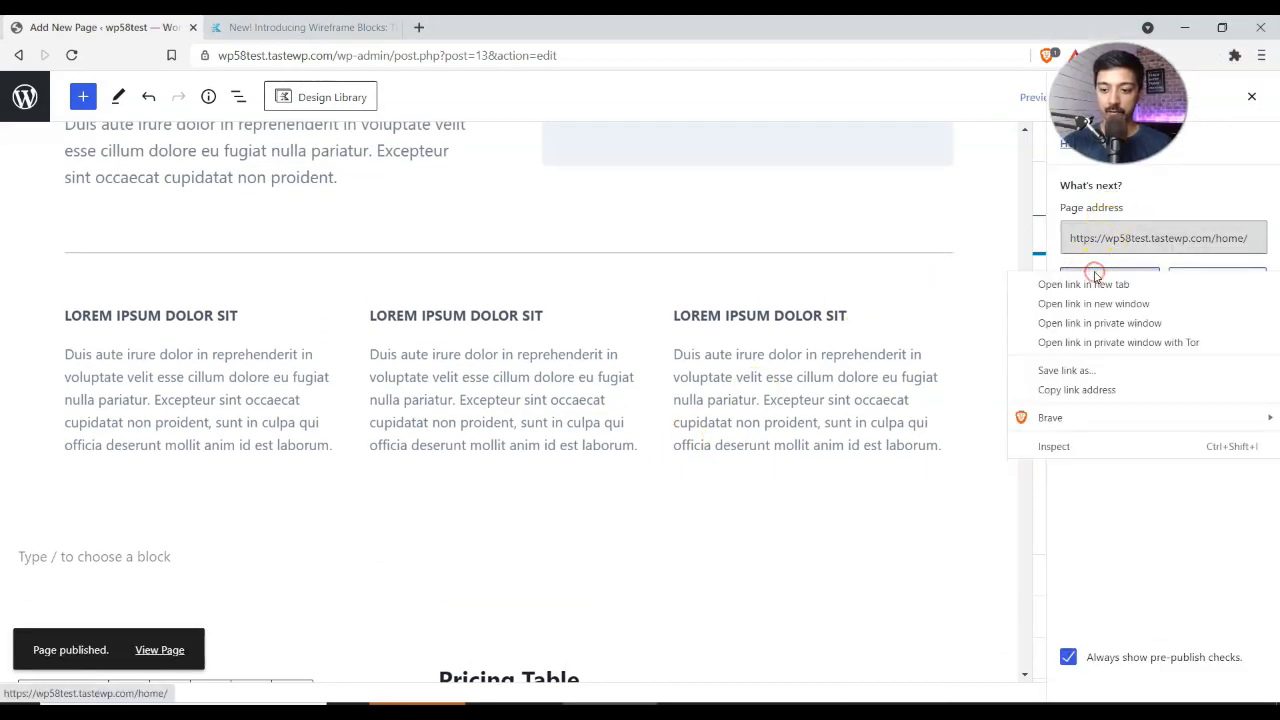
{"action": "left_click", "coordinate": [1084, 284]}
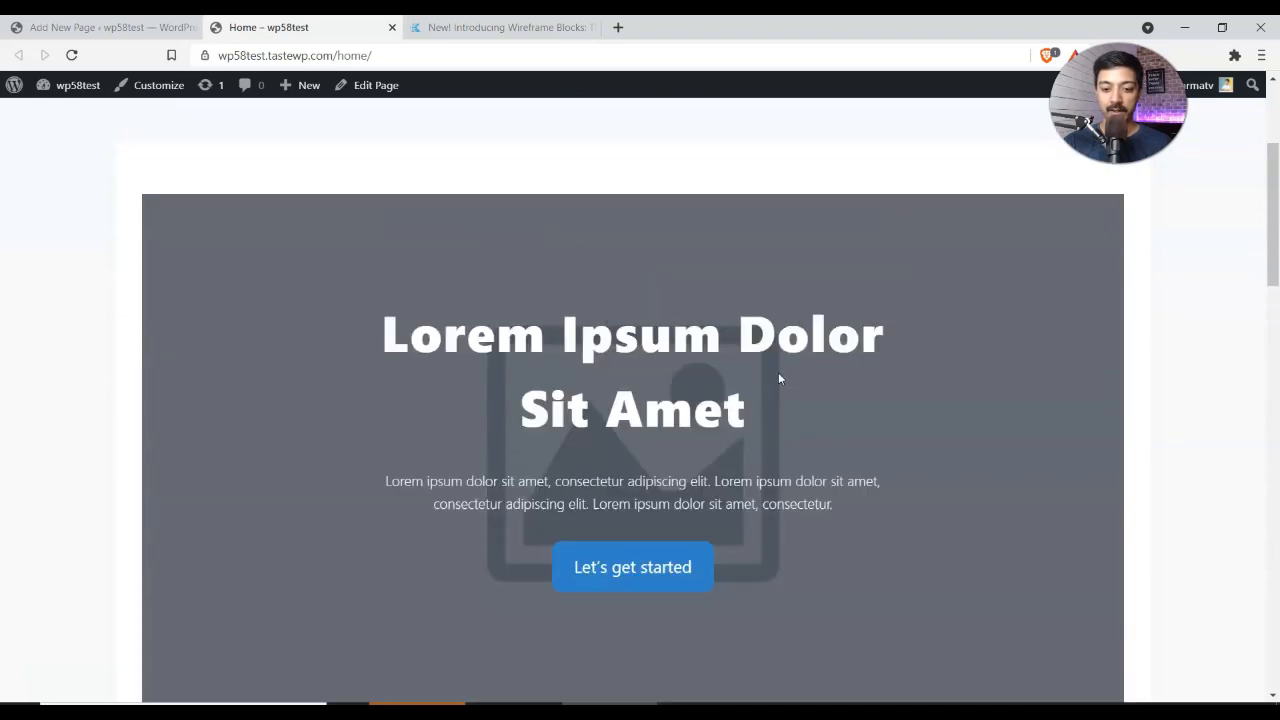
Step: Review the live Home page from hero to pricing table, then return to the Kadence article
{"action": "scroll", "scroll_direction": "down", "scroll_amount": 3}
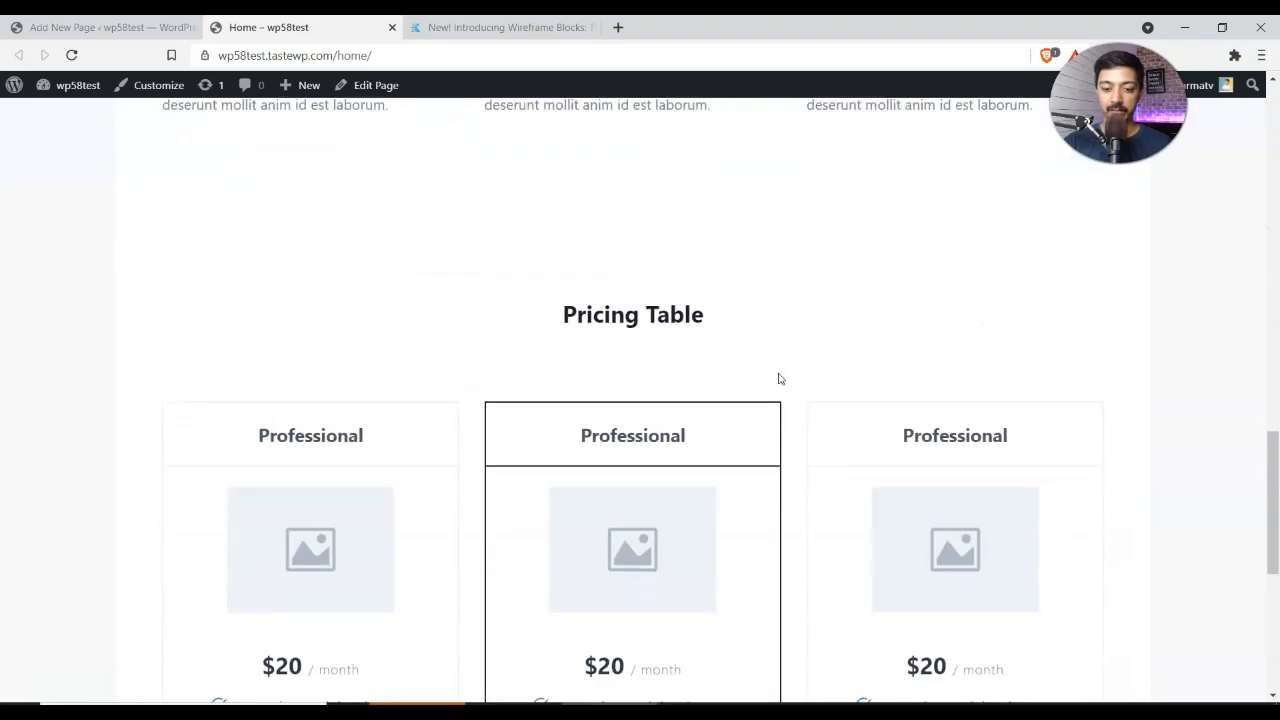
{"action": "scroll", "scroll_direction": "up", "scroll_amount": 3}
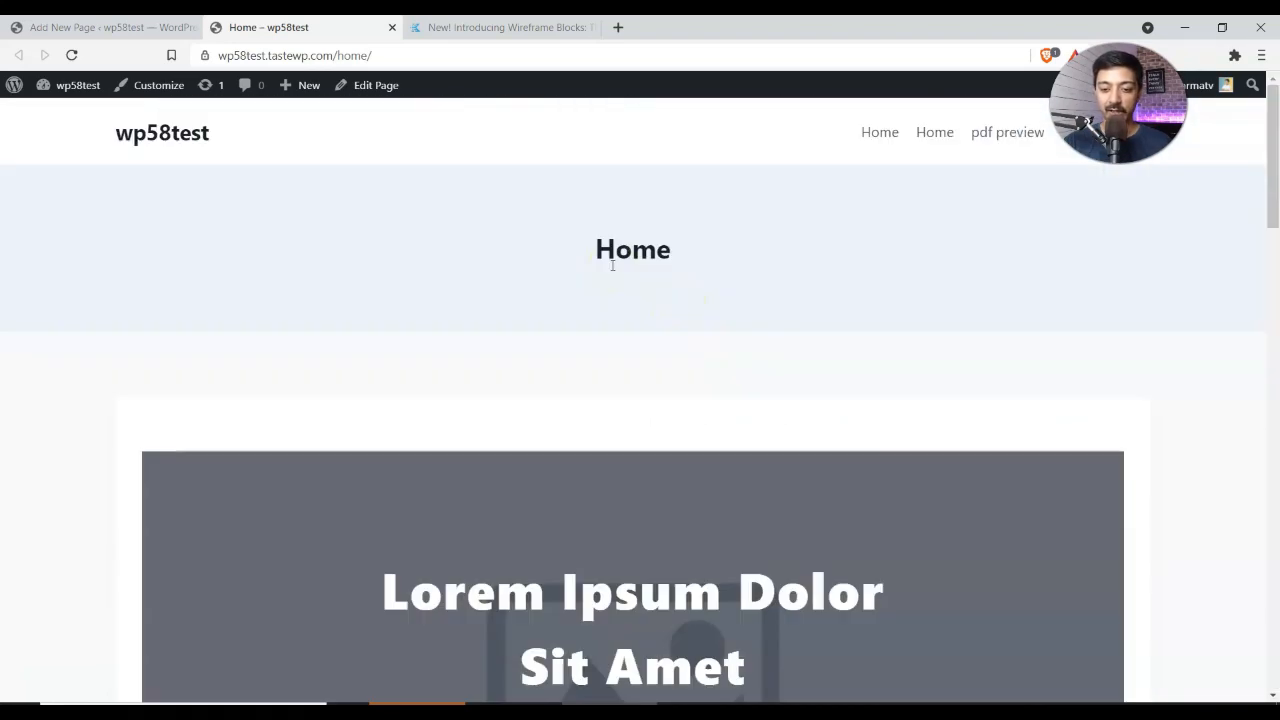
{"action": "scroll", "scroll_direction": "up", "scroll_amount": 3}
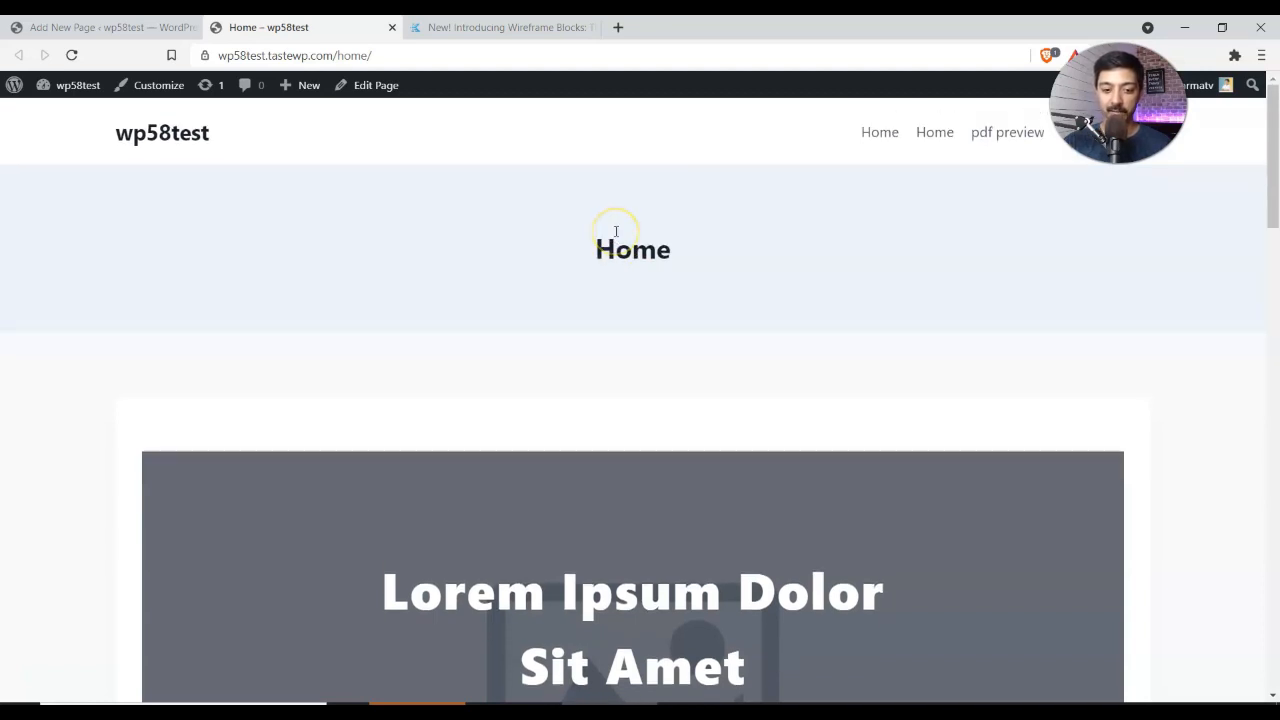
{"action": "mouse_move", "coordinate": [400, 152]}
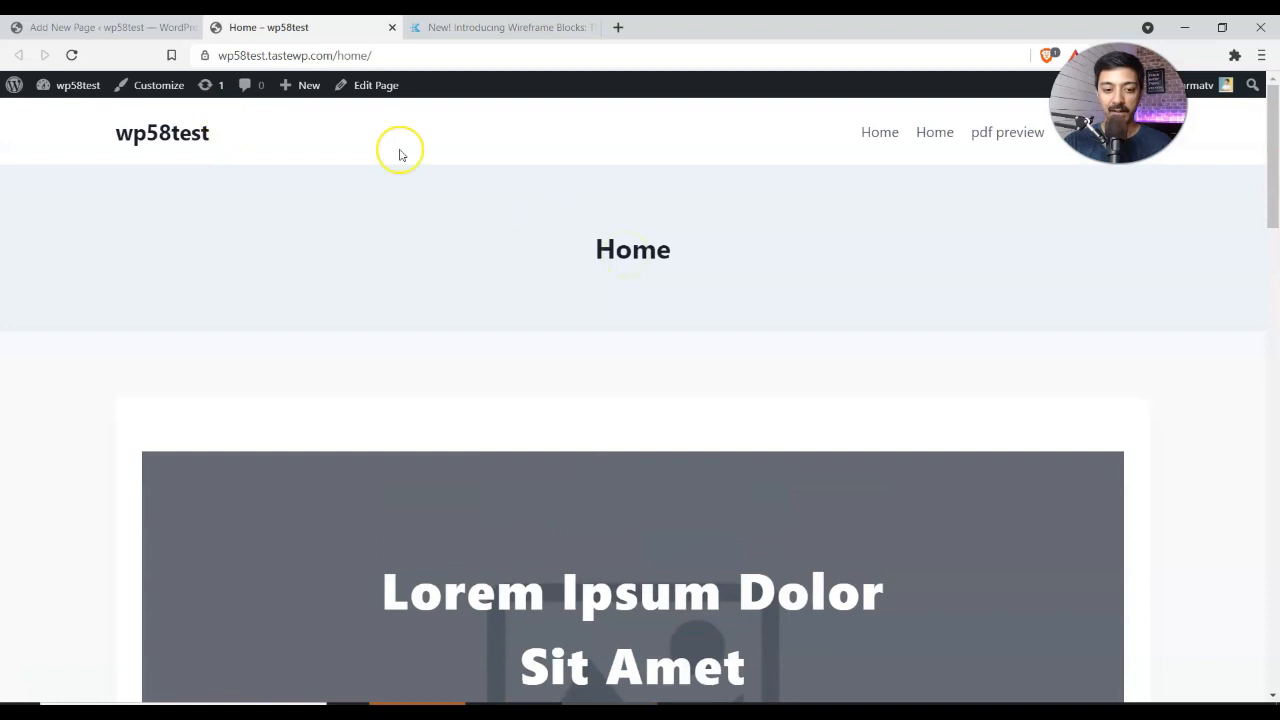
{"action": "mouse_move", "coordinate": [507, 174]}
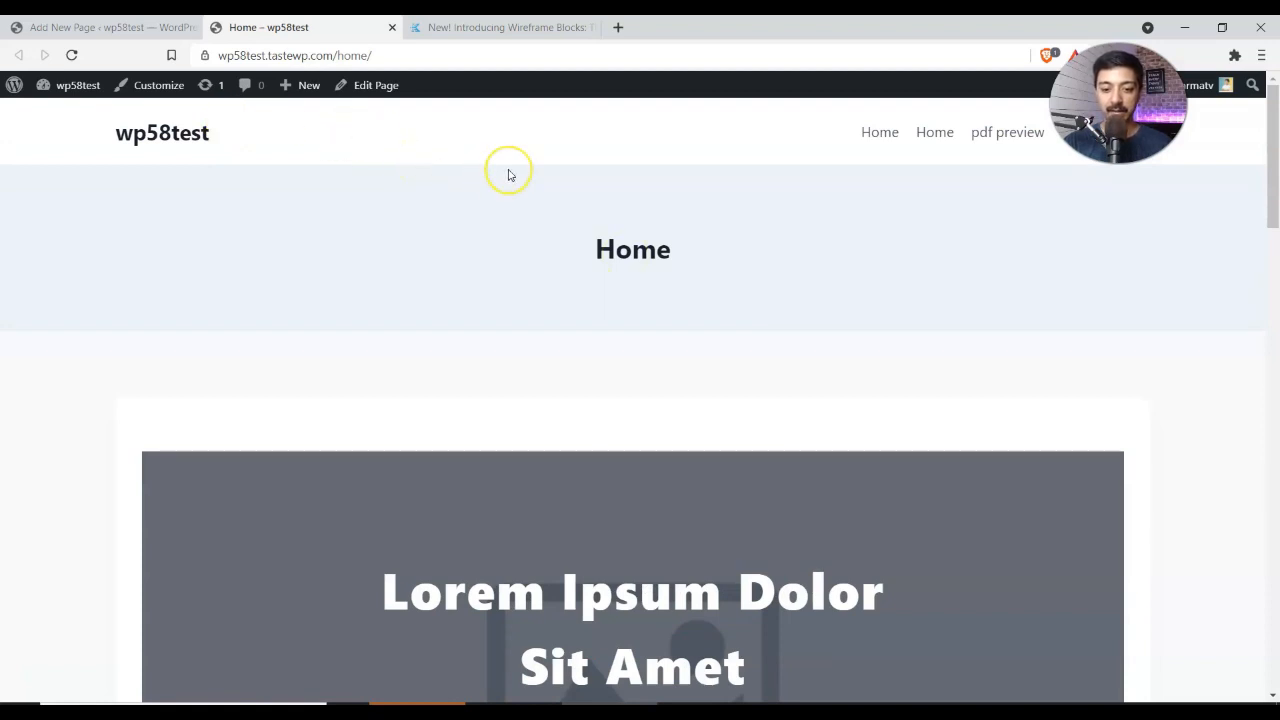
{"action": "scroll", "scroll_direction": "down", "scroll_amount": 3}
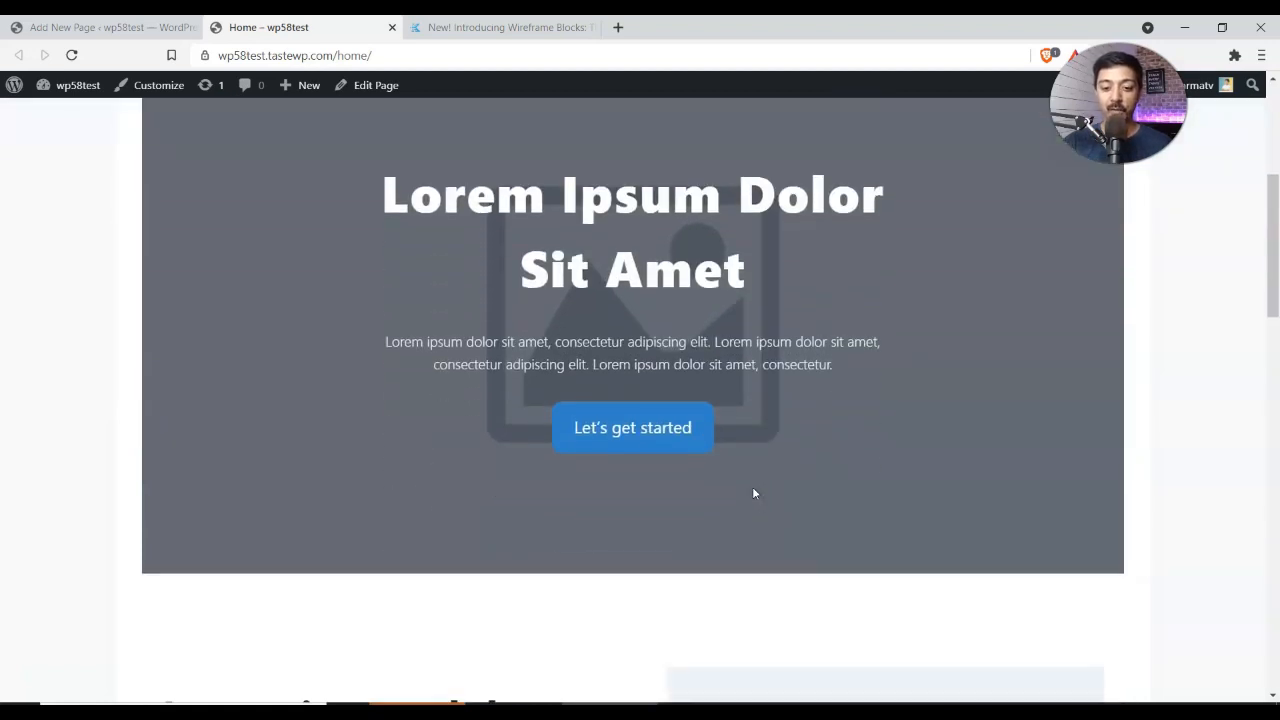
{"action": "scroll", "scroll_direction": "down", "scroll_amount": 3}
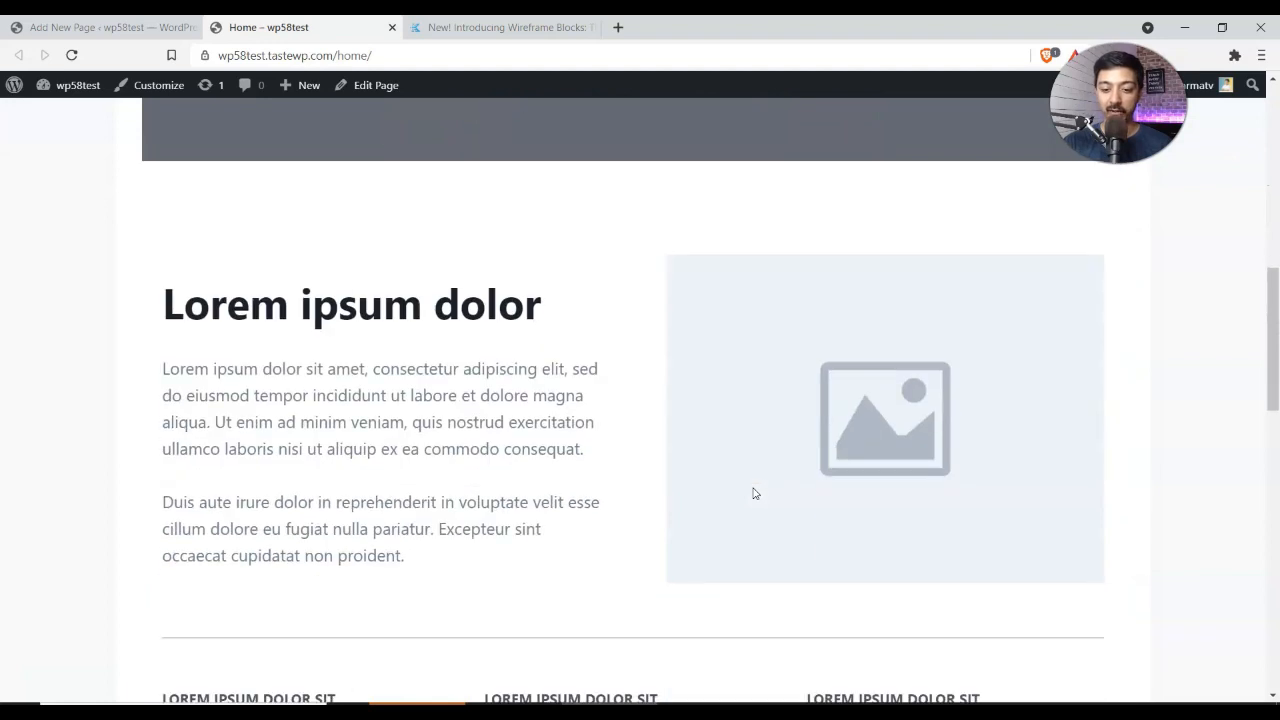
{"action": "scroll", "scroll_direction": "down", "scroll_amount": 3}
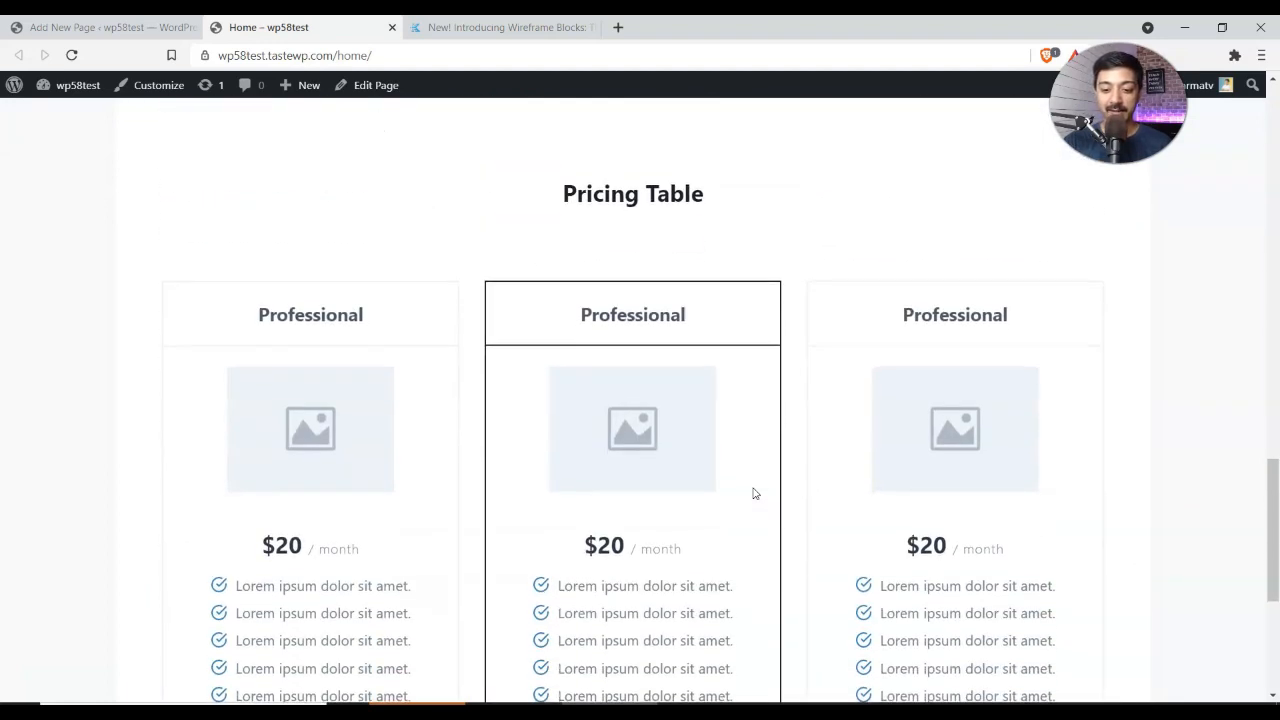
{"action": "scroll", "scroll_direction": "down", "scroll_amount": 3}
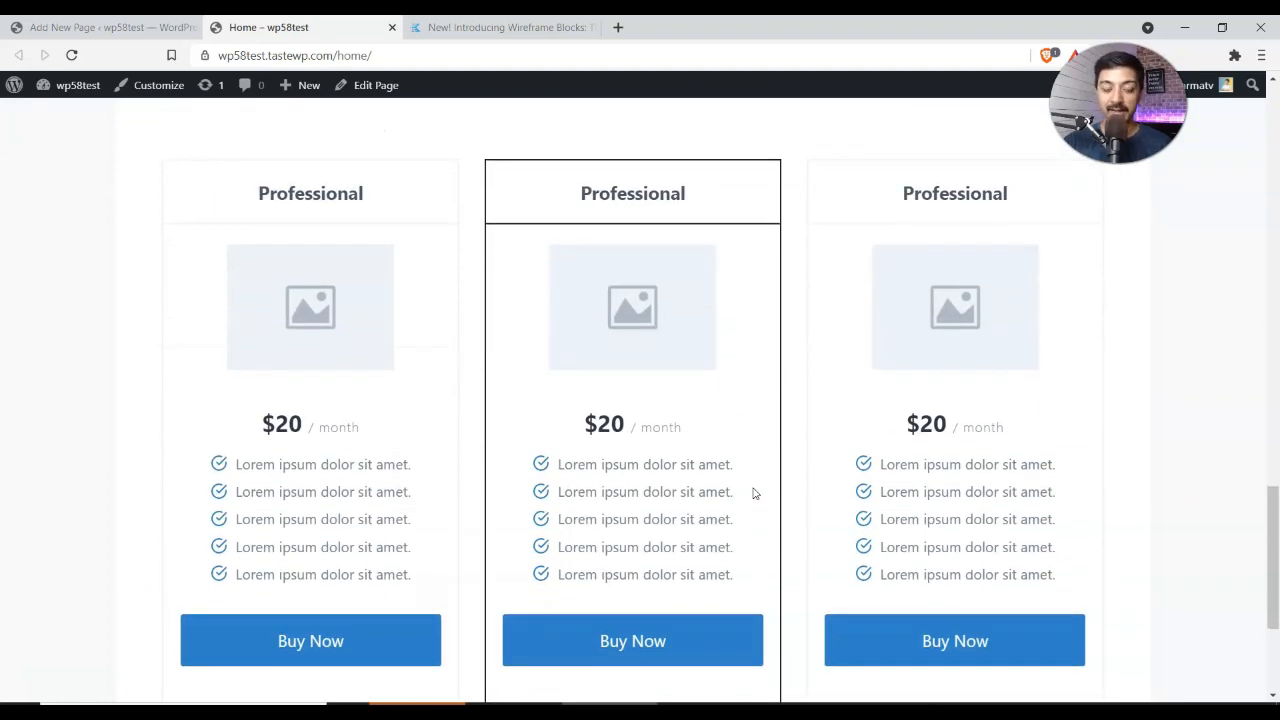
{"action": "scroll", "scroll_direction": "down", "scroll_amount": 3}
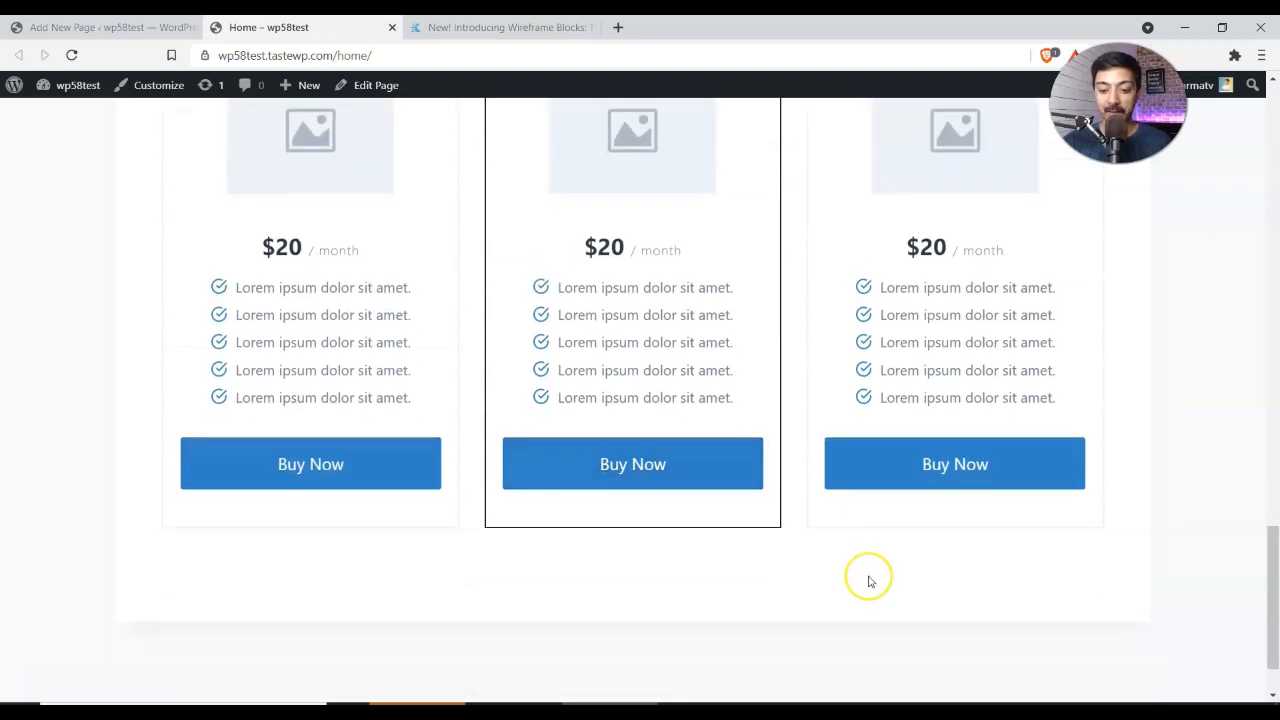
{"action": "mouse_move", "coordinate": [868, 581]}
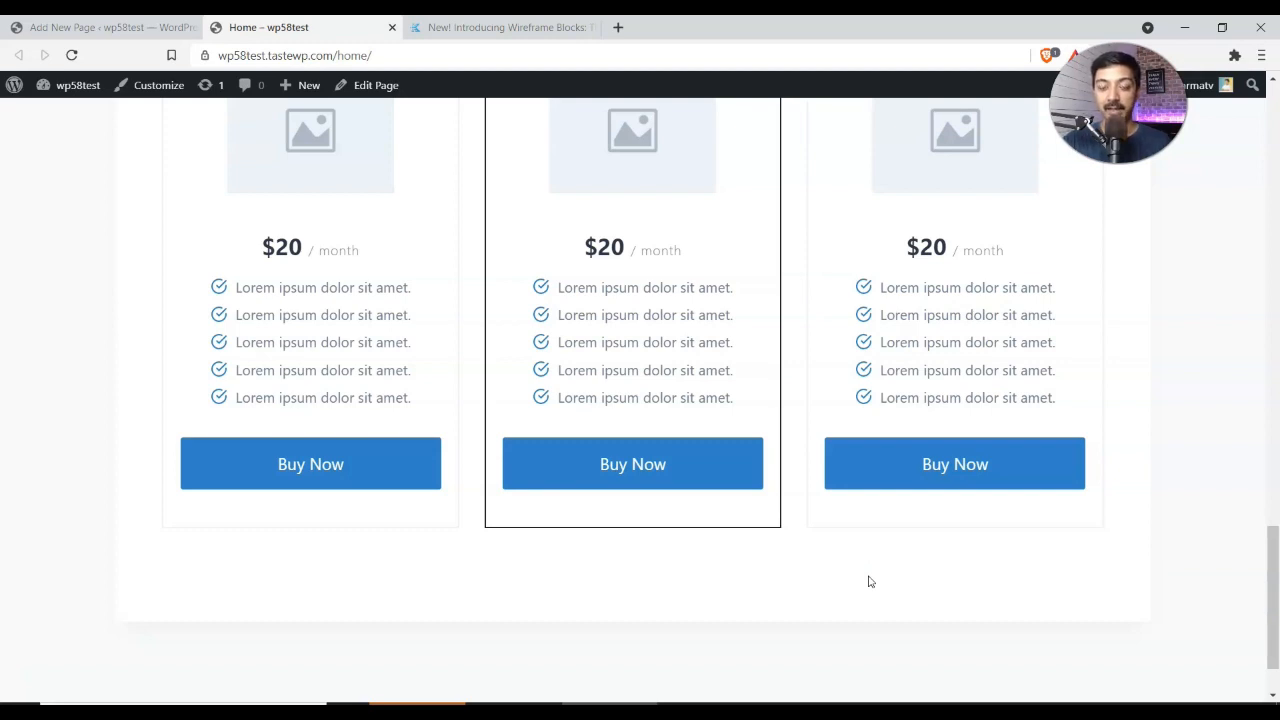
{"action": "scroll", "scroll_direction": "up", "scroll_amount": 3}
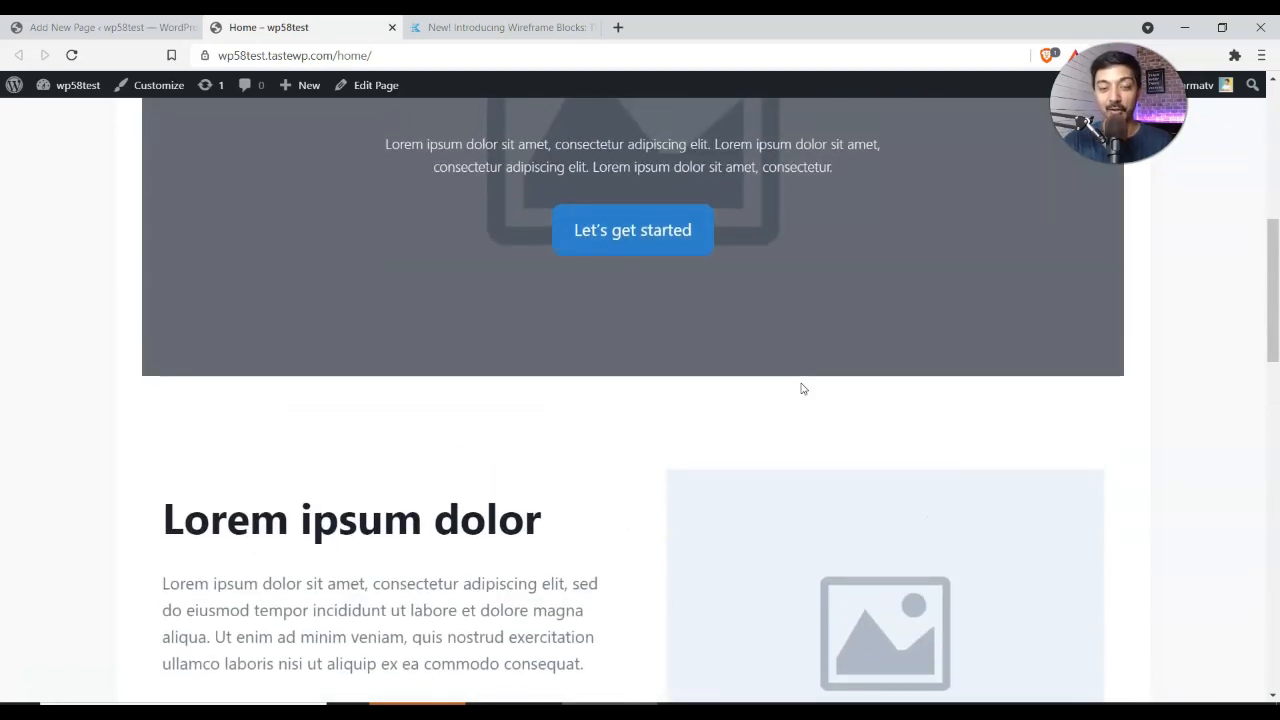
{"action": "left_click", "coordinate": [500, 27]}
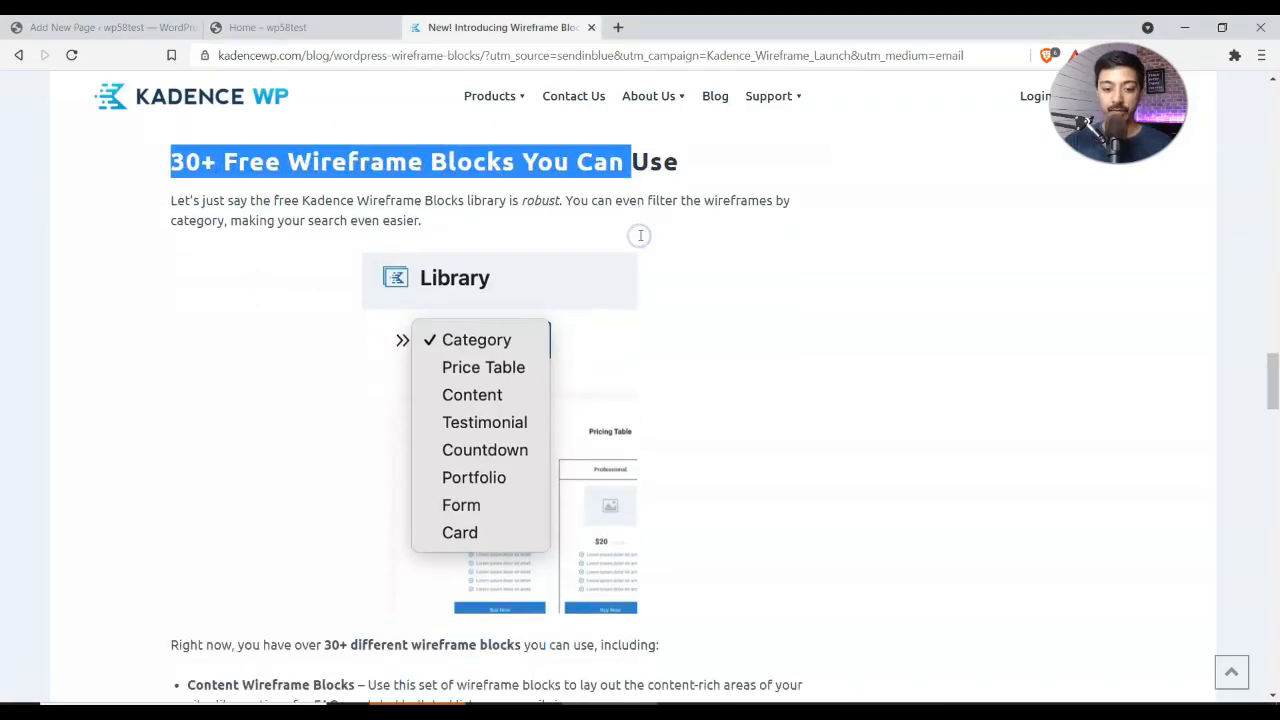
{"action": "scroll", "scroll_direction": "down", "scroll_amount": 3}
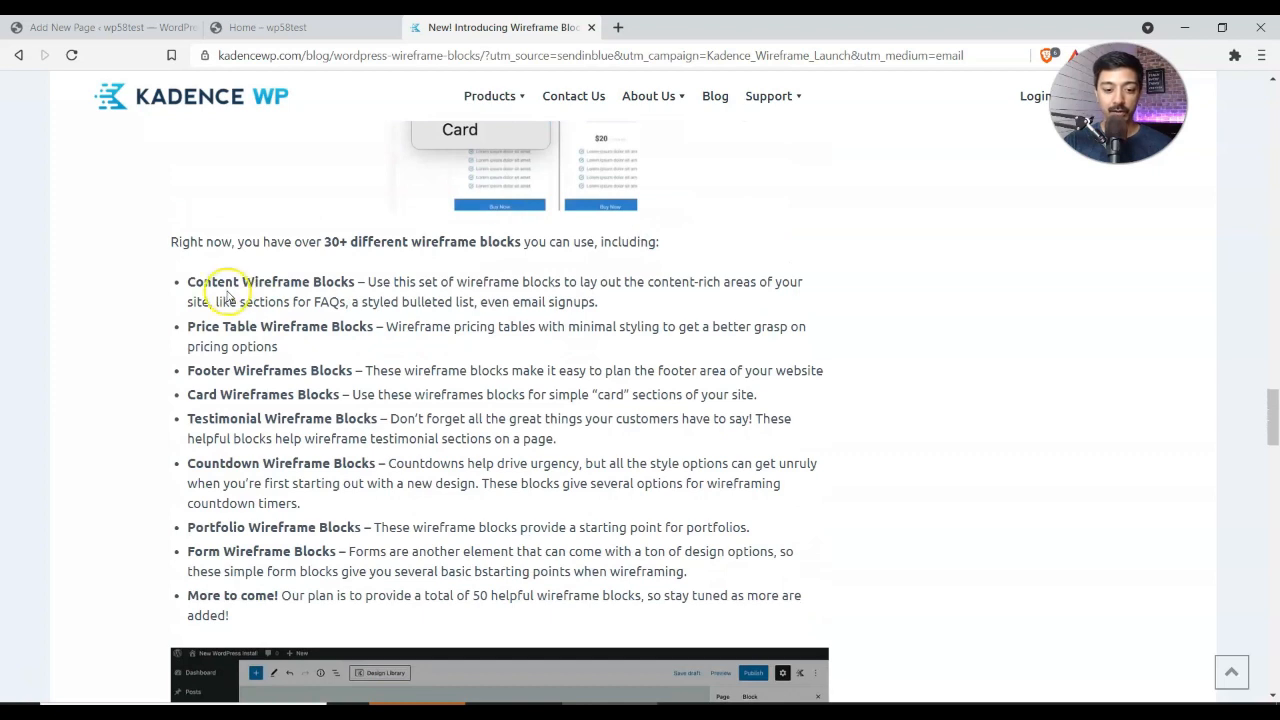
{"action": "double_click", "coordinate": [202, 326]}
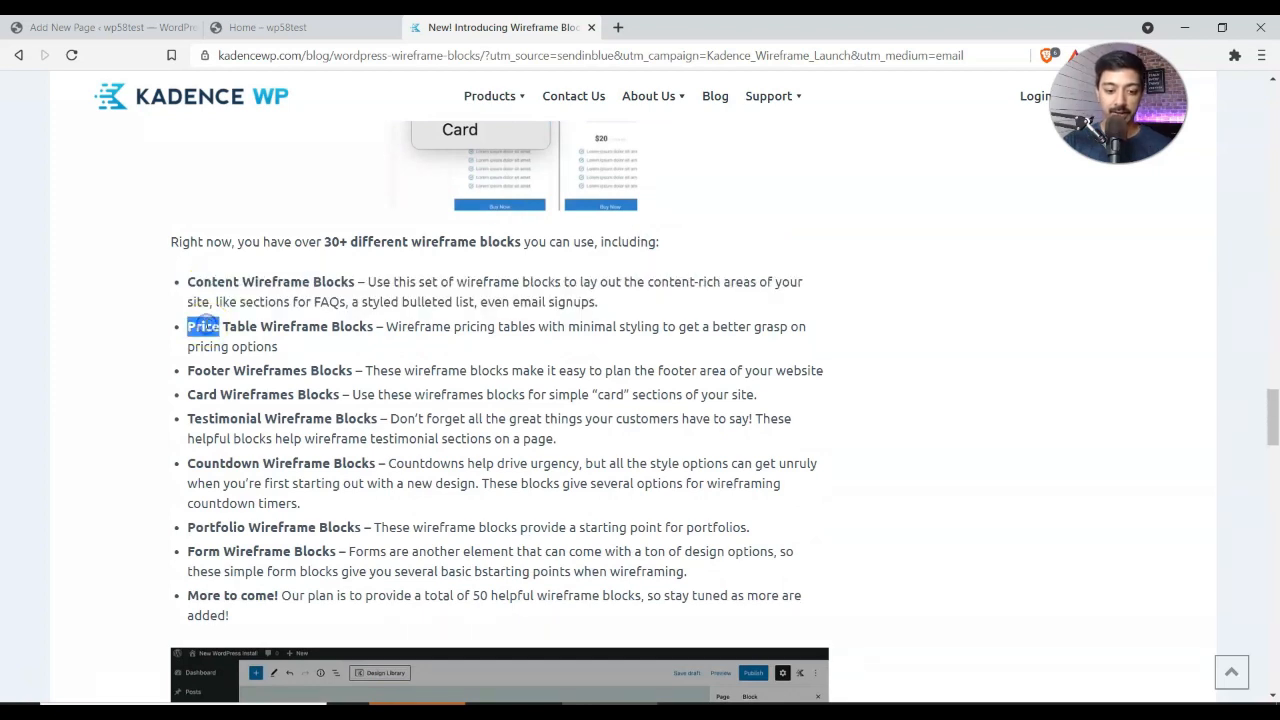
{"action": "mouse_move", "coordinate": [207, 273]}
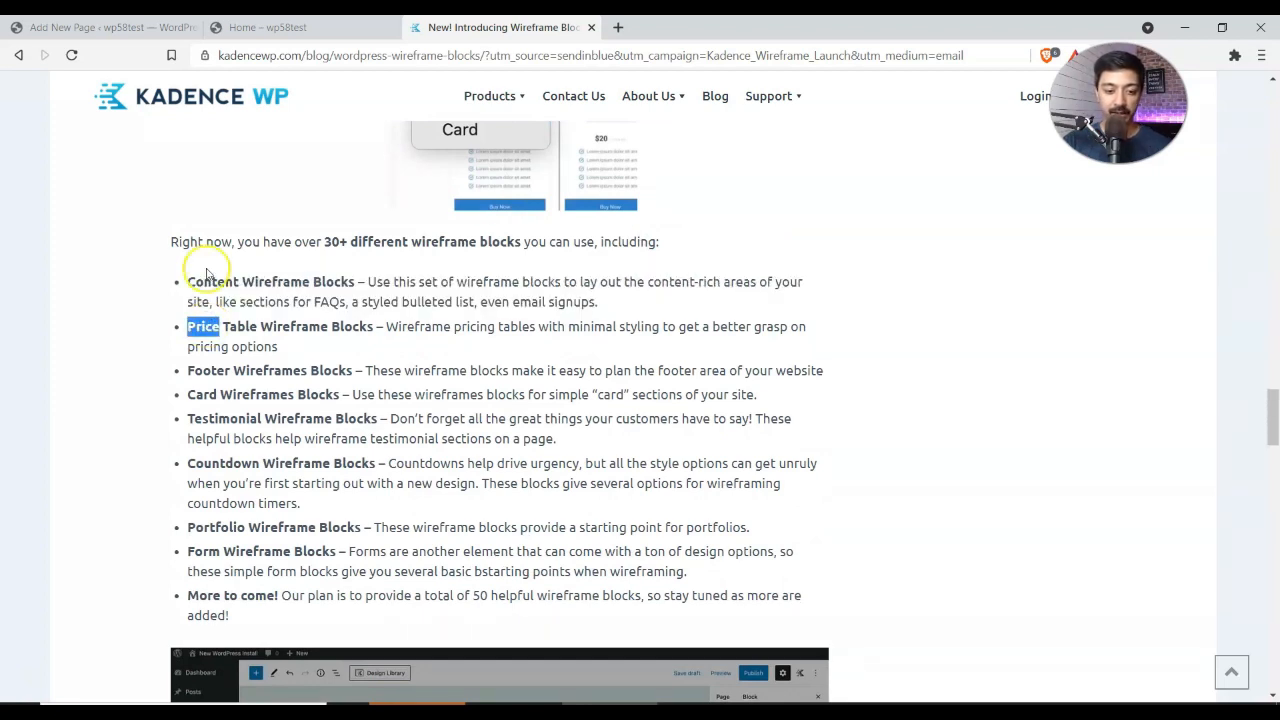
{"action": "mouse_move", "coordinate": [210, 438]}
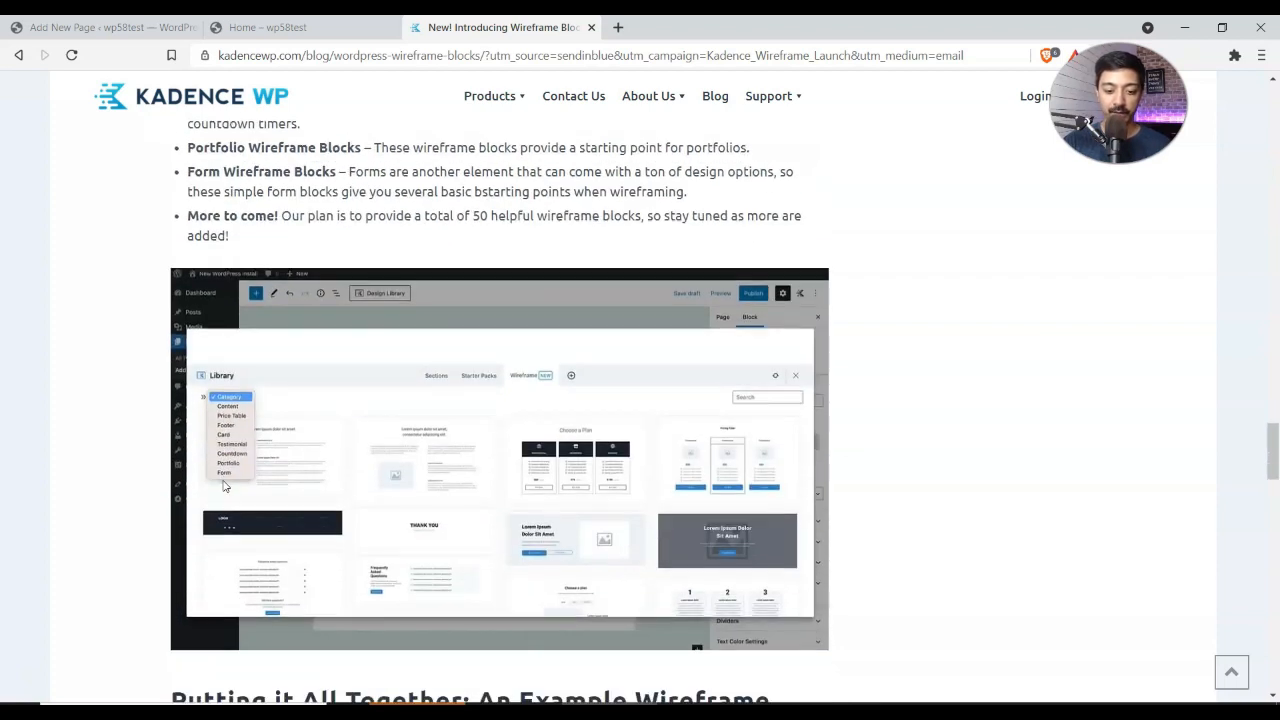
{"action": "scroll", "scroll_direction": "down", "scroll_amount": 3}
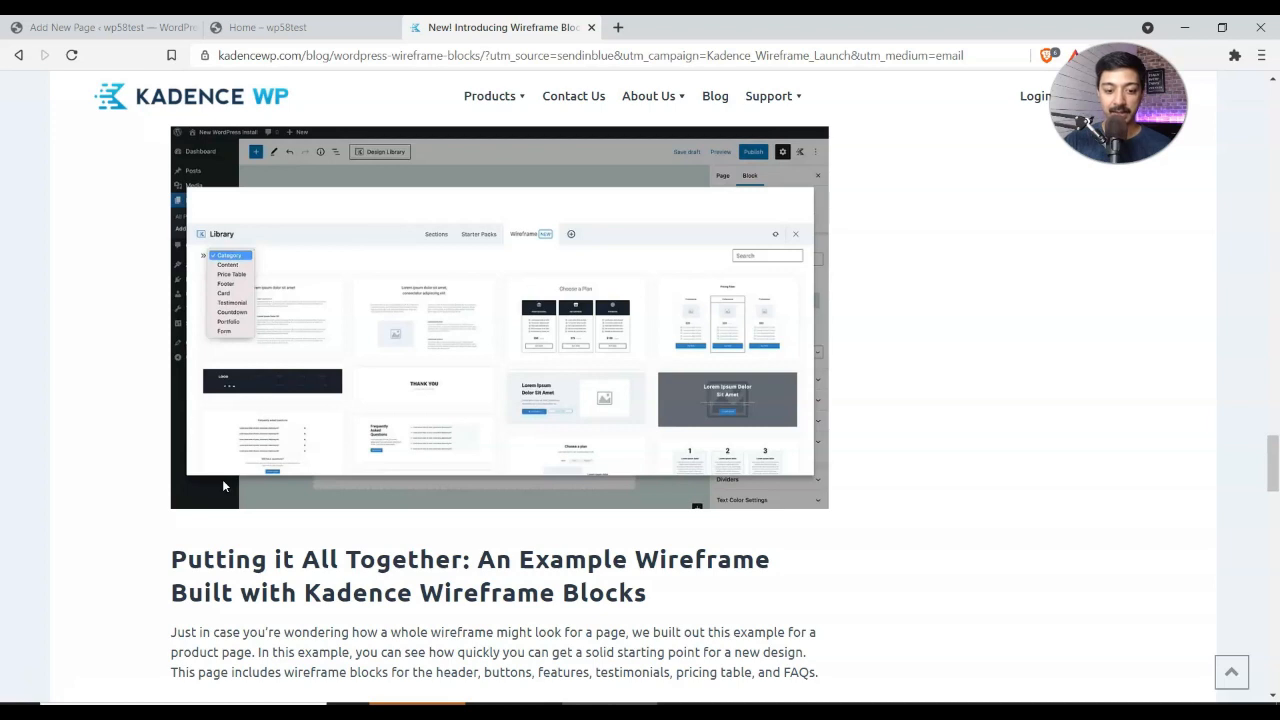
{"action": "mouse_move", "coordinate": [655, 540]}
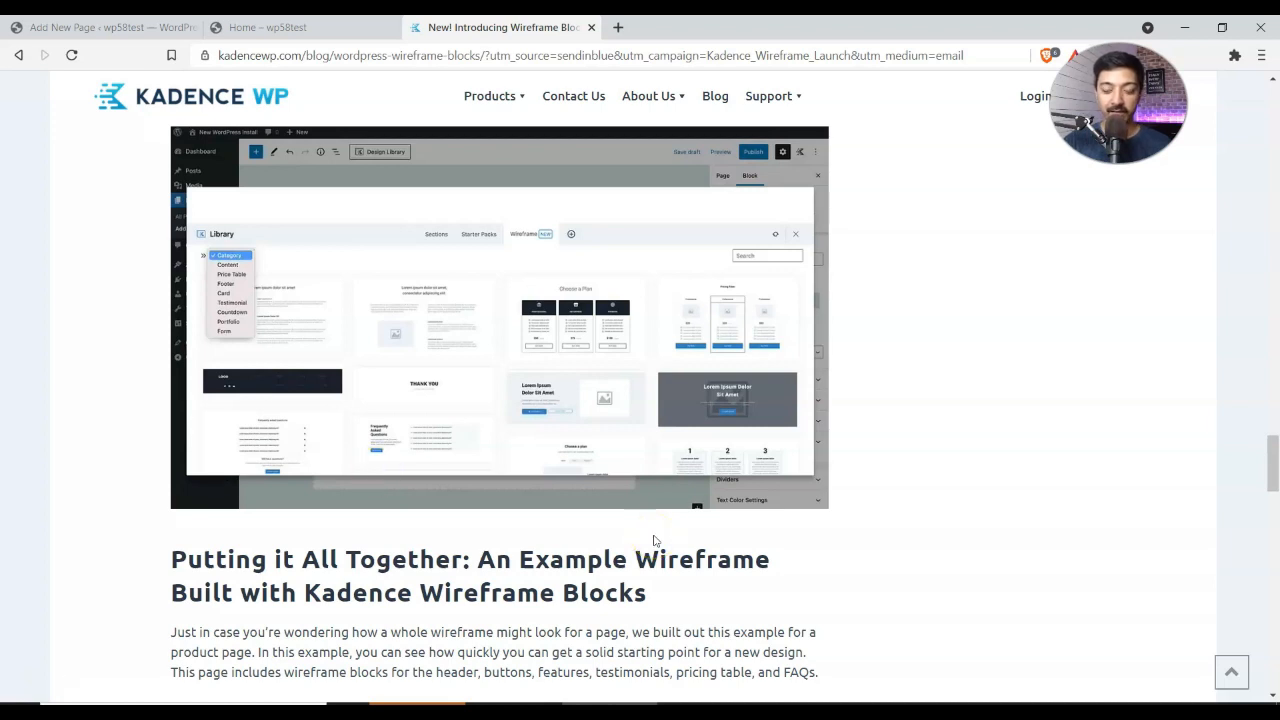